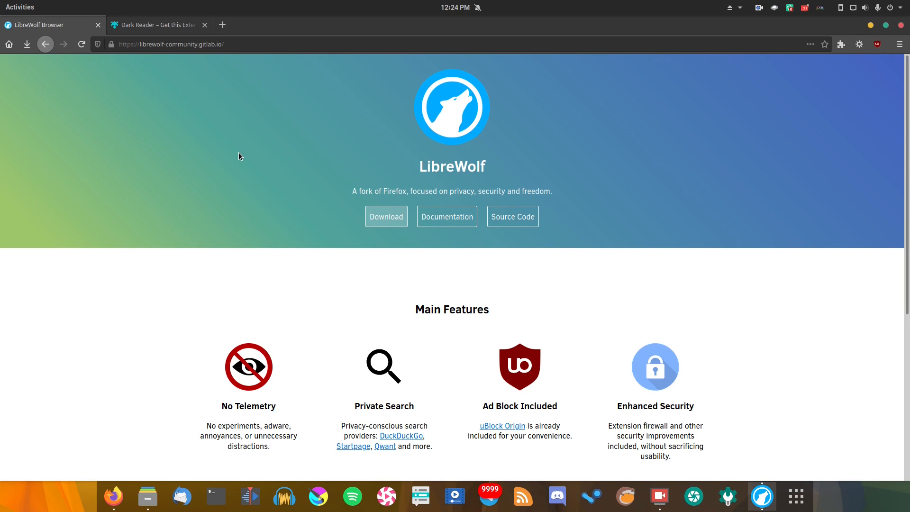
mouse_move(406, 181)
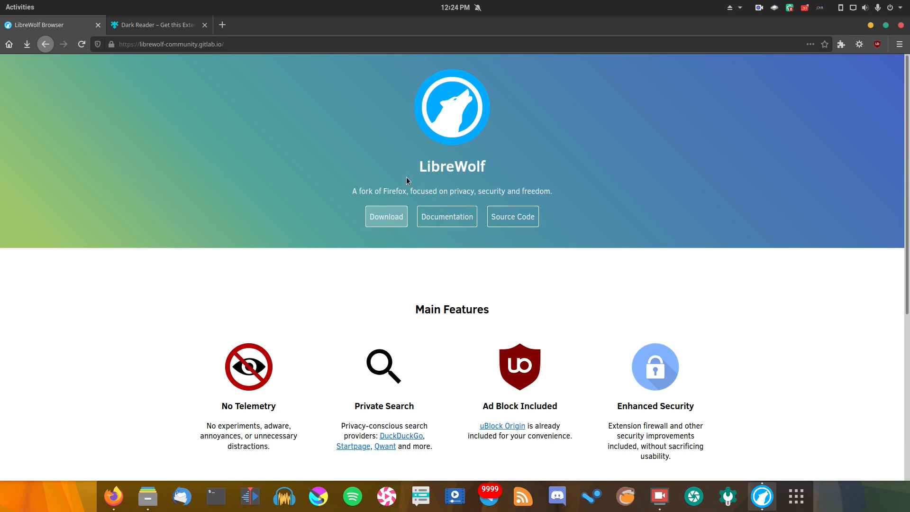
mouse_move(367, 186)
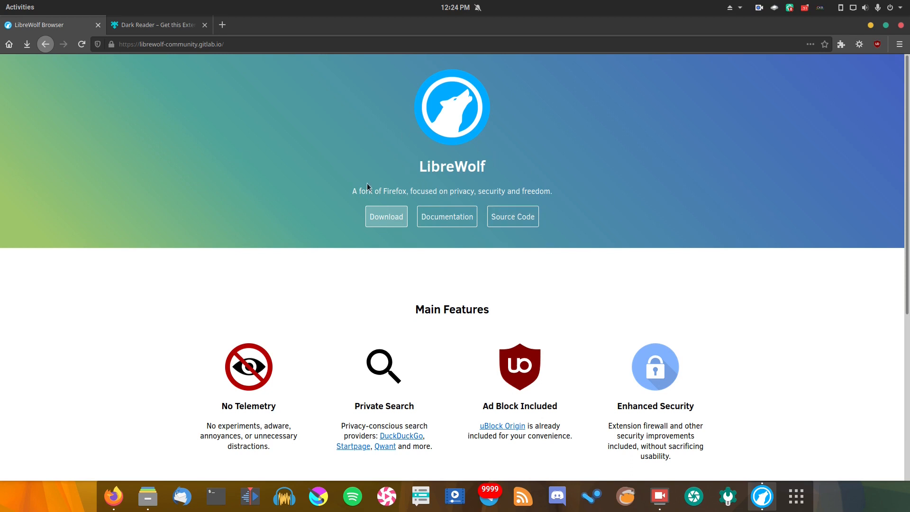
mouse_move(375, 185)
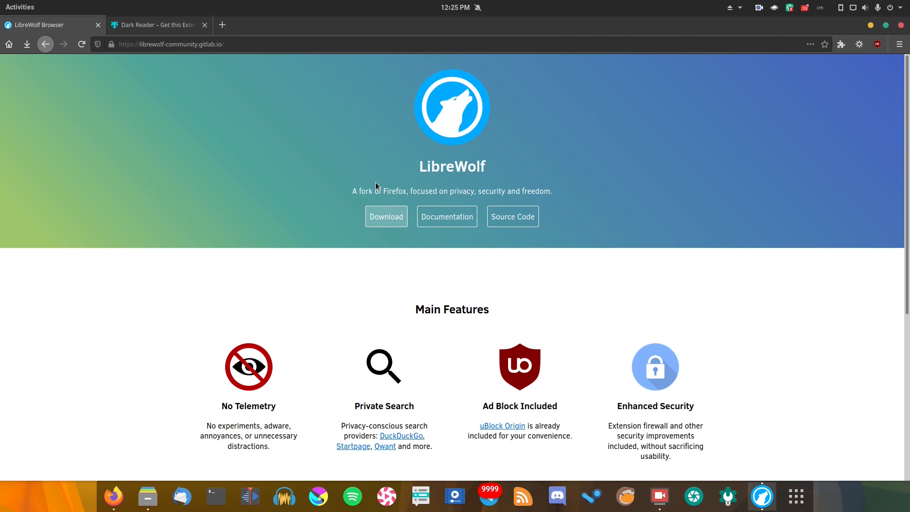
mouse_move(563, 134)
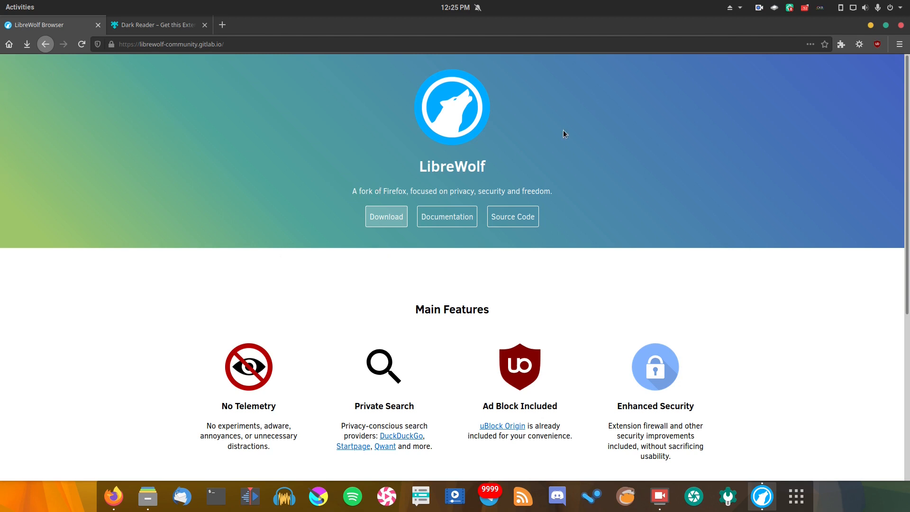
Switch to the Firefox window showing the same LibreWolf project homepage.
click(204, 24)
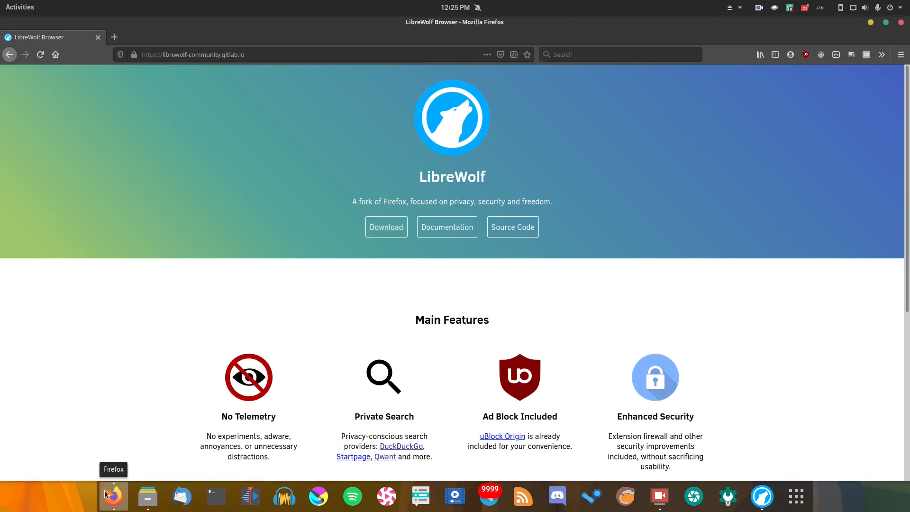
mouse_move(231, 151)
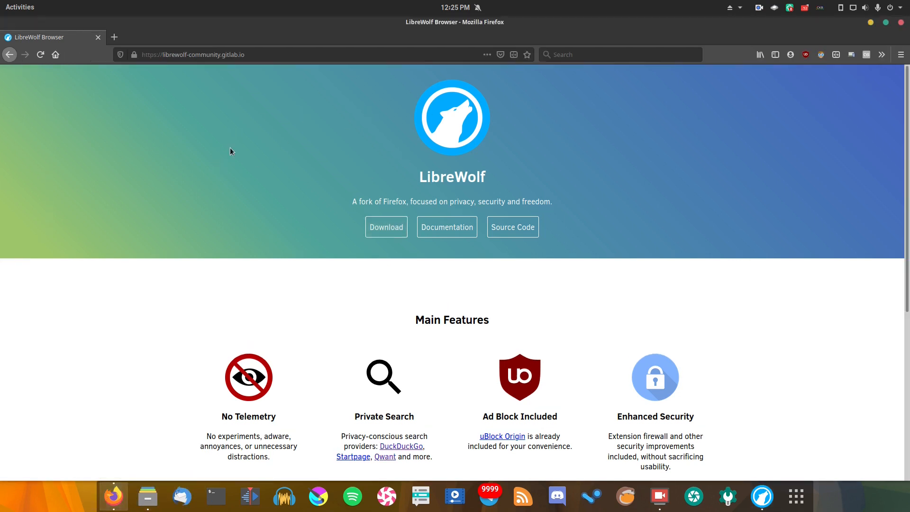
Bring the LibreWolf window back to the front over Firefox.
click(114, 37)
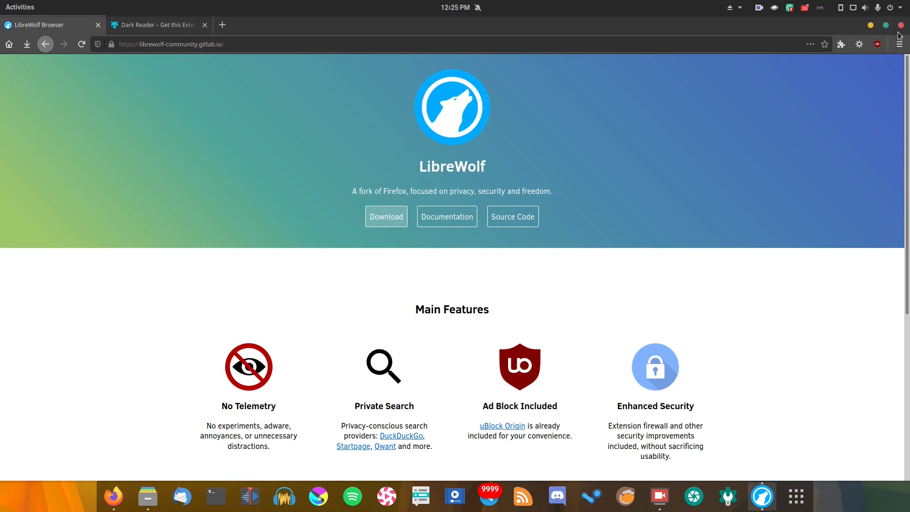
mouse_move(349, 33)
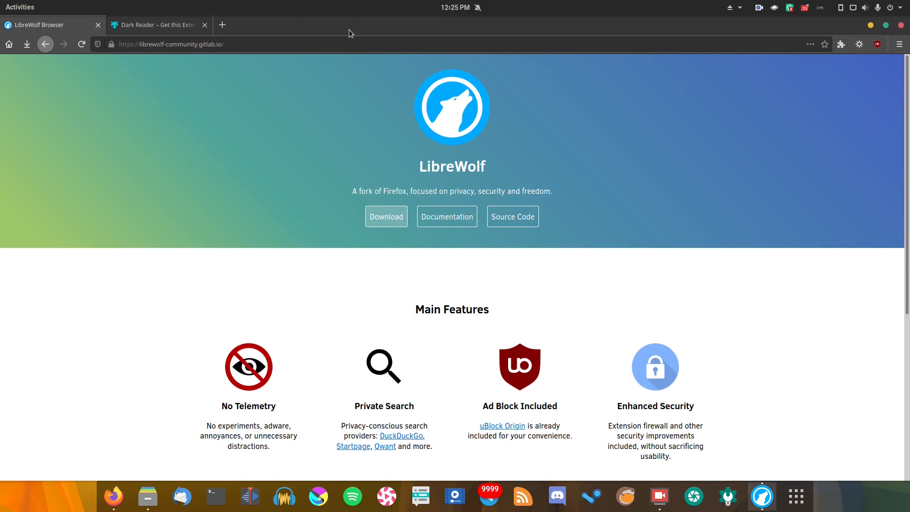
mouse_move(692, 48)
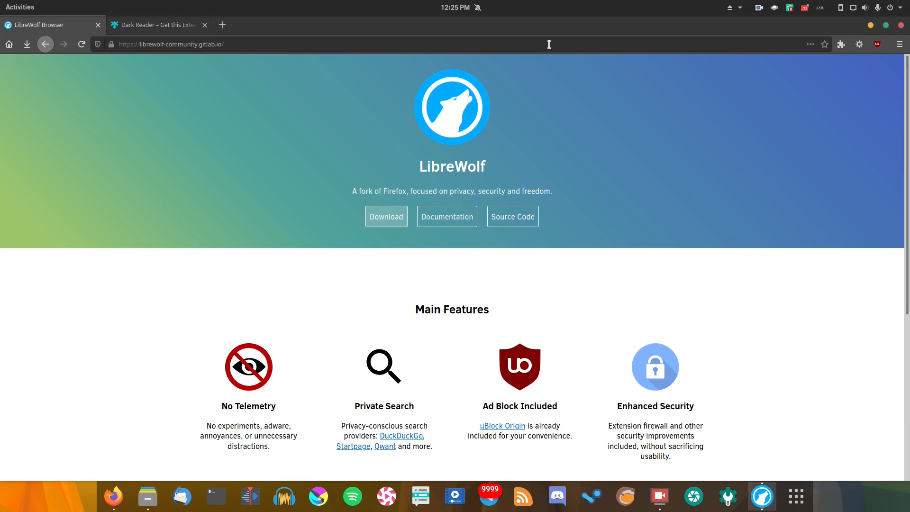
mouse_move(859, 44)
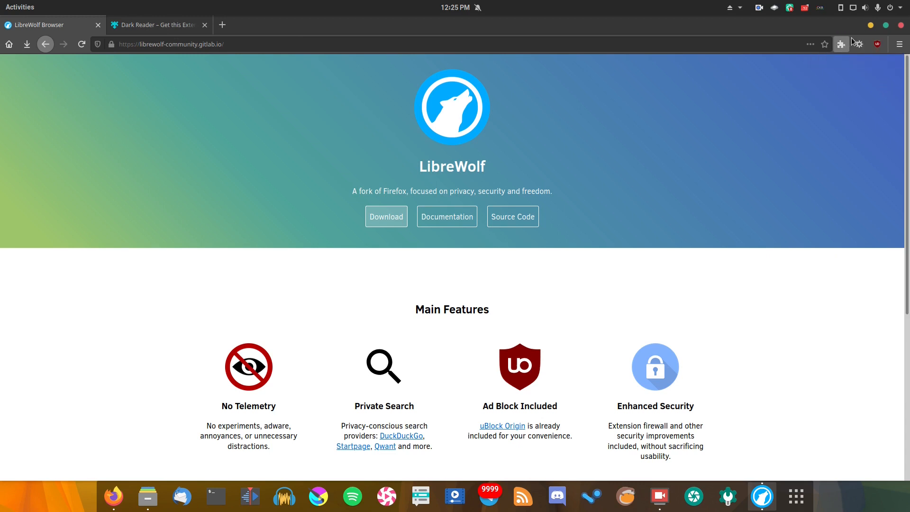
mouse_move(662, 182)
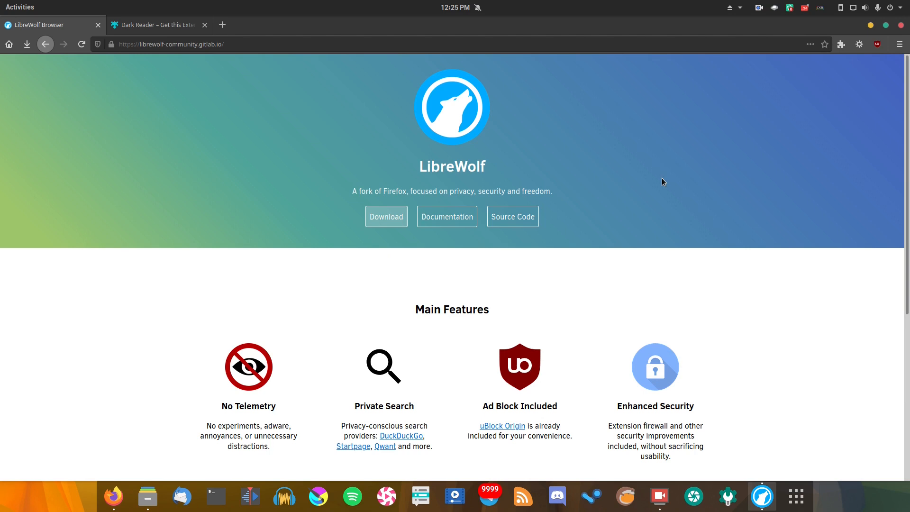
mouse_move(514, 251)
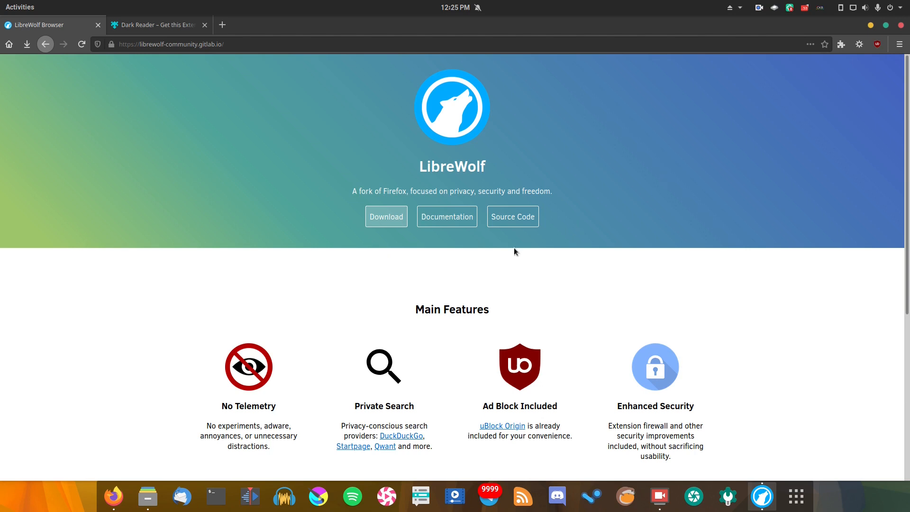
mouse_move(477, 264)
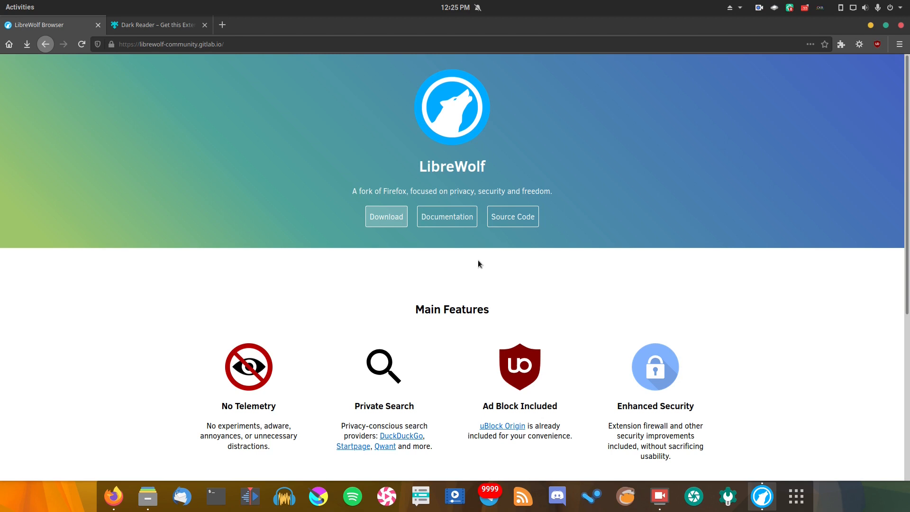
mouse_move(456, 191)
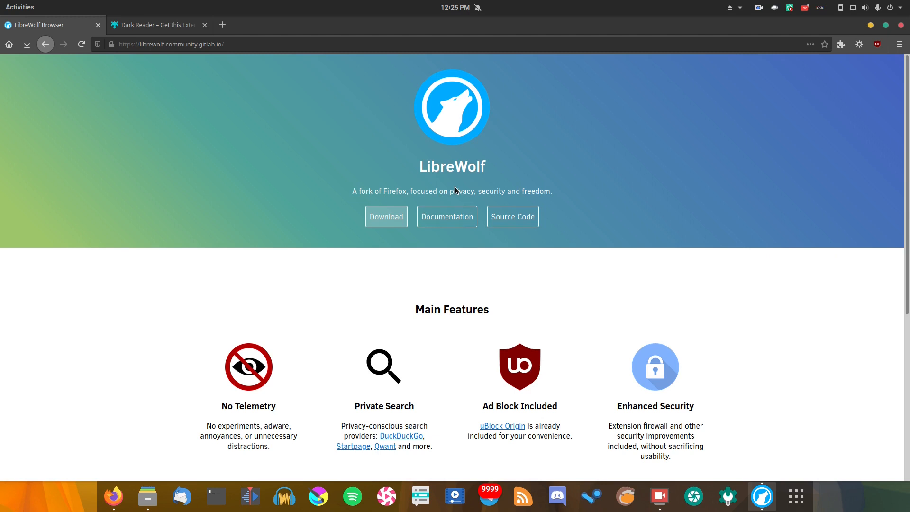
Scroll the homepage to reveal the full Main Features list with Fast Updates and Open Source.
scroll(down, 3)
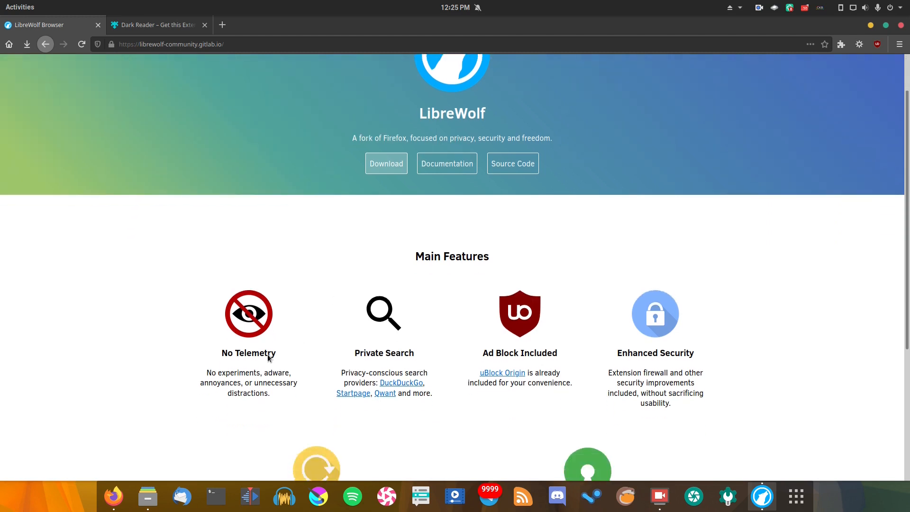
scroll(down, 3)
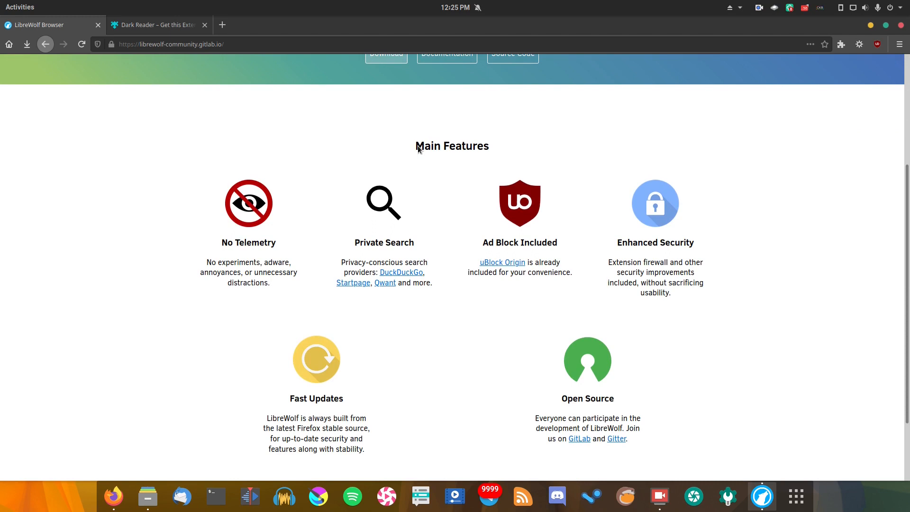
mouse_move(226, 258)
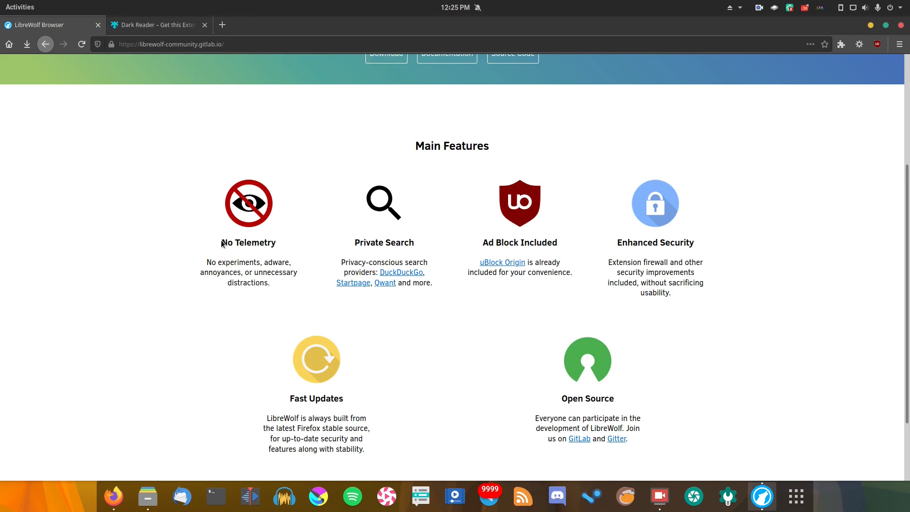
mouse_move(218, 268)
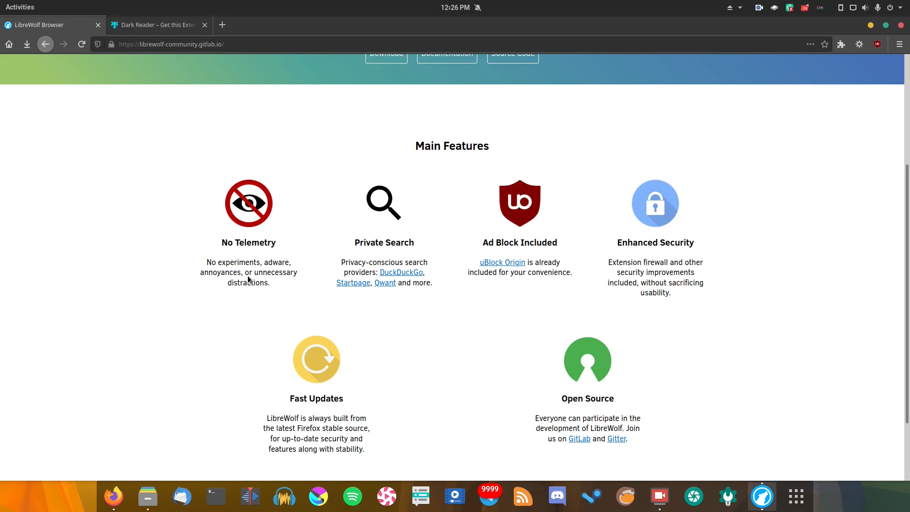
Show Preferences > Privacy & Security at the LibreWolf Data Collection and Security sections.
click(898, 44)
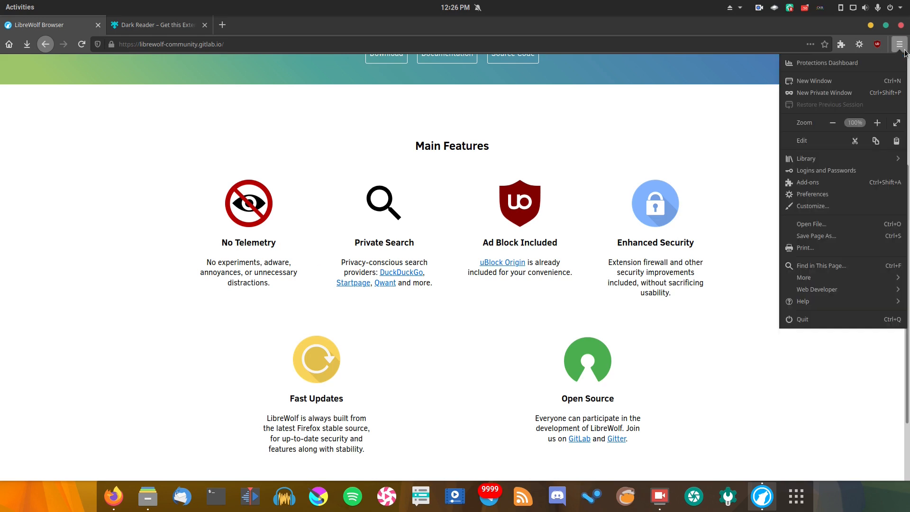
click(813, 194)
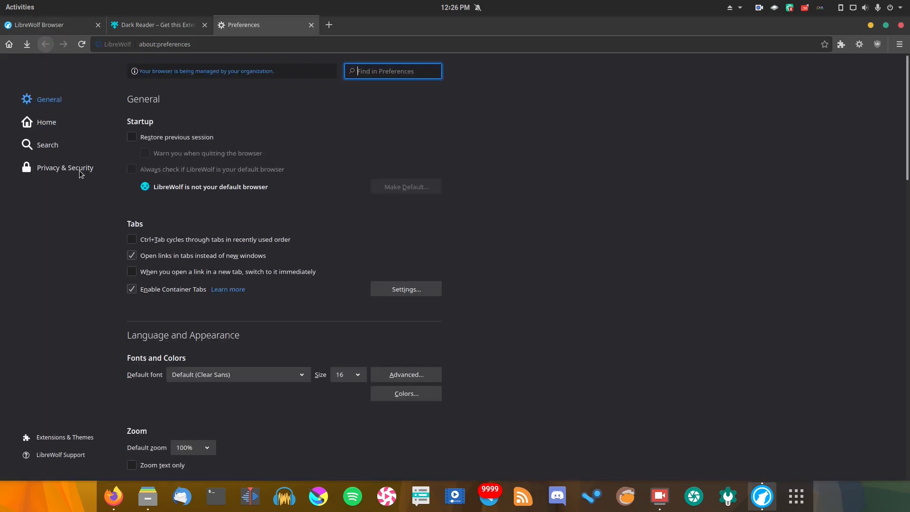
click(65, 167)
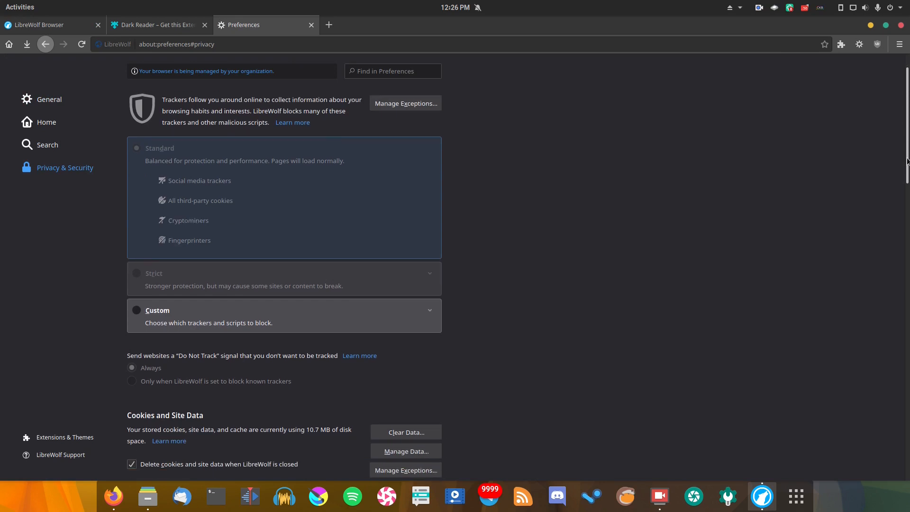
scroll(down, 3)
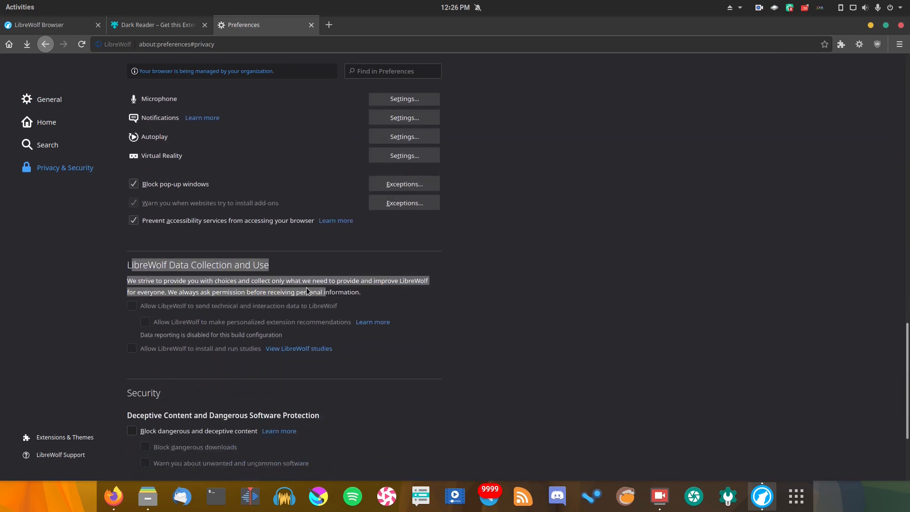
scroll(down, 3)
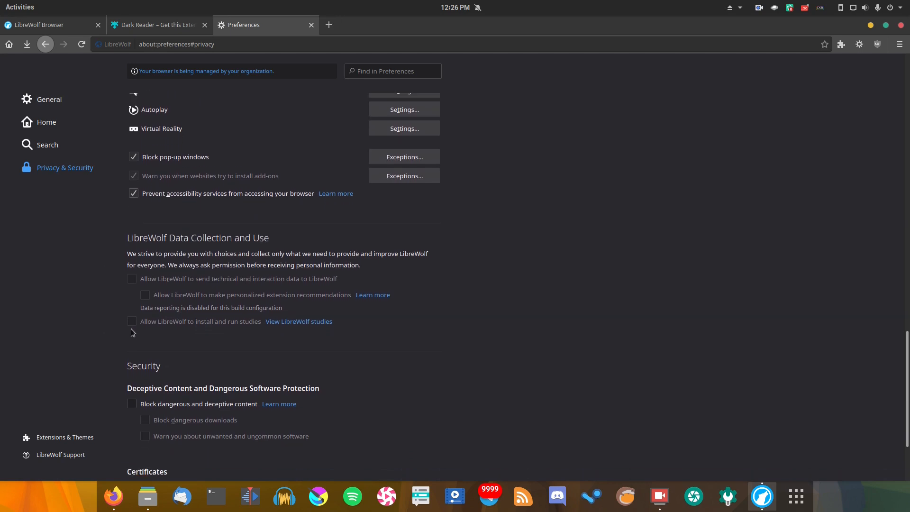
mouse_move(132, 326)
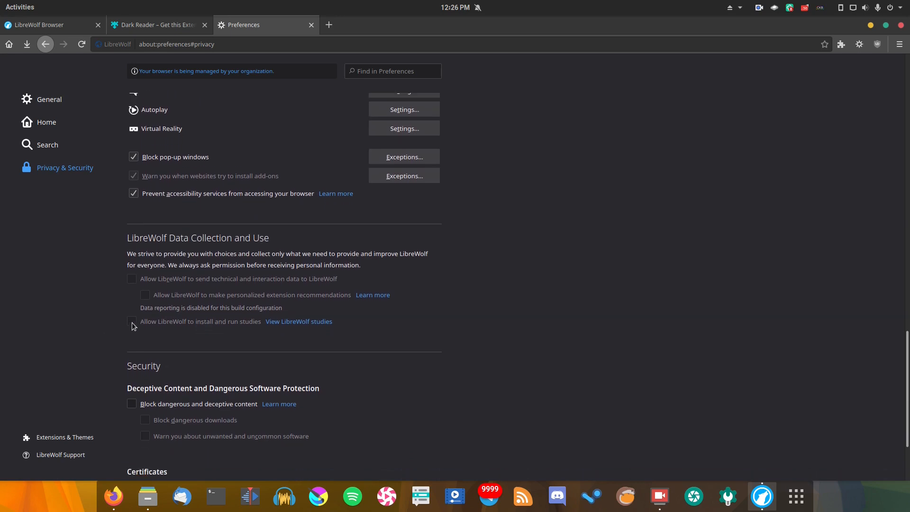
mouse_move(238, 33)
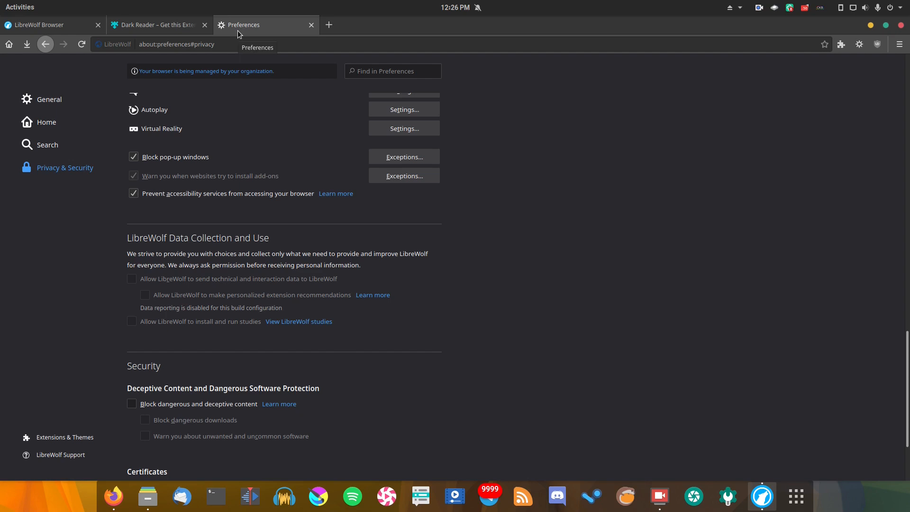
mouse_move(300, 33)
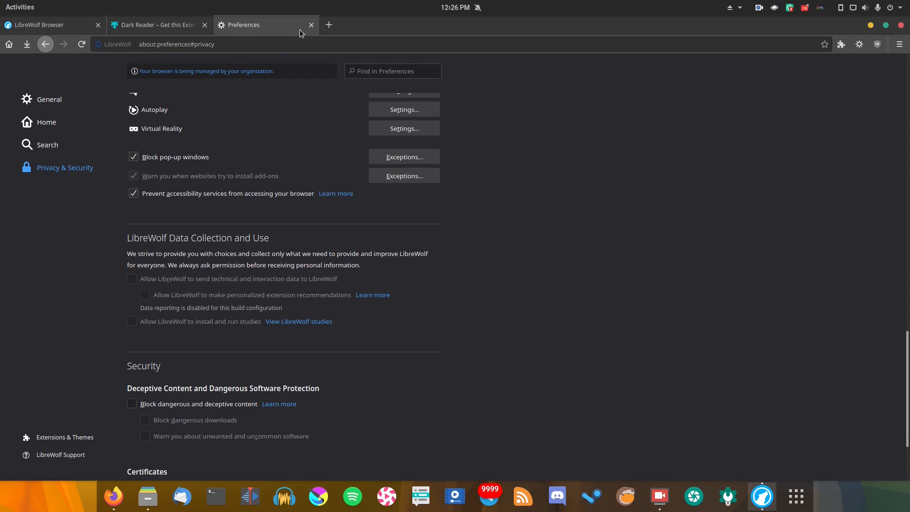
View the Search preferences and expand the Default Search Engine list.
click(311, 24)
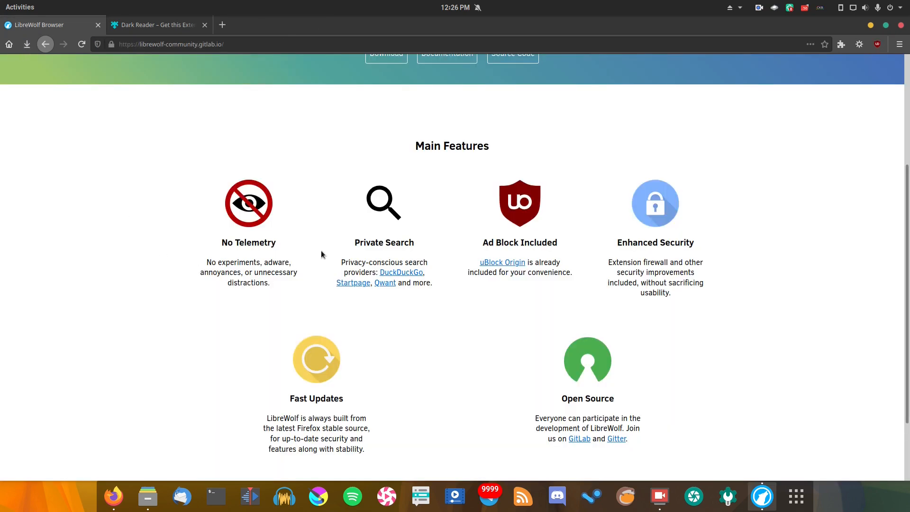
mouse_move(427, 283)
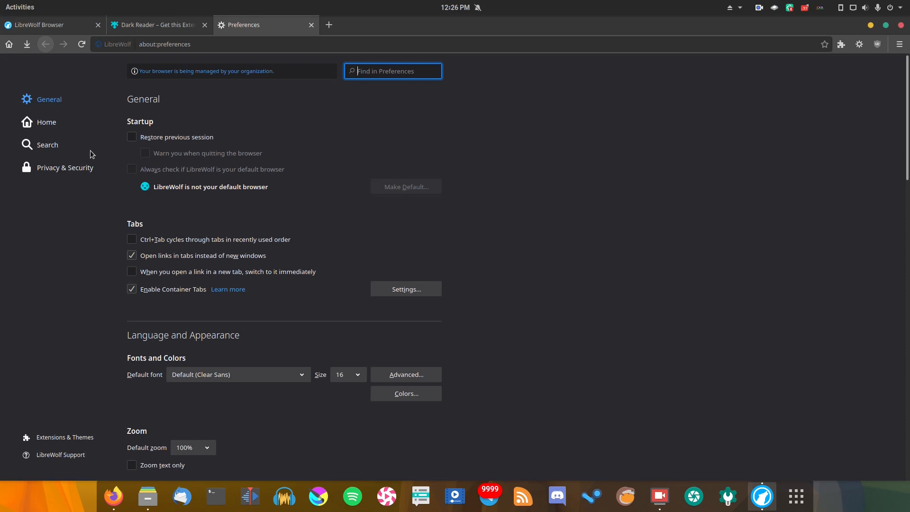
click(48, 144)
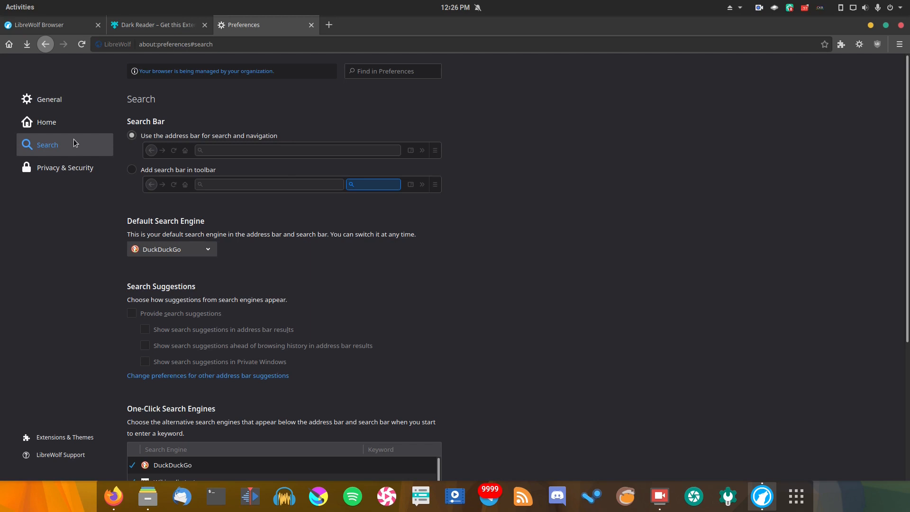
mouse_move(129, 245)
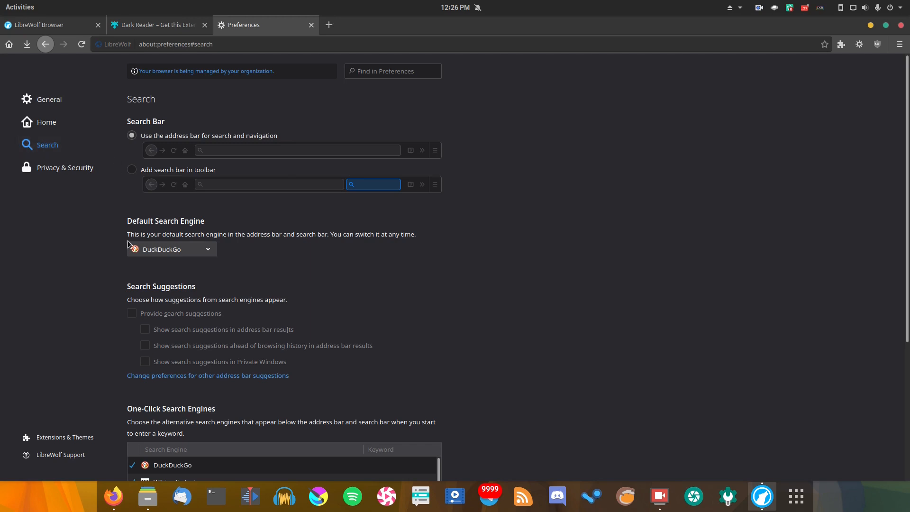
mouse_move(171, 251)
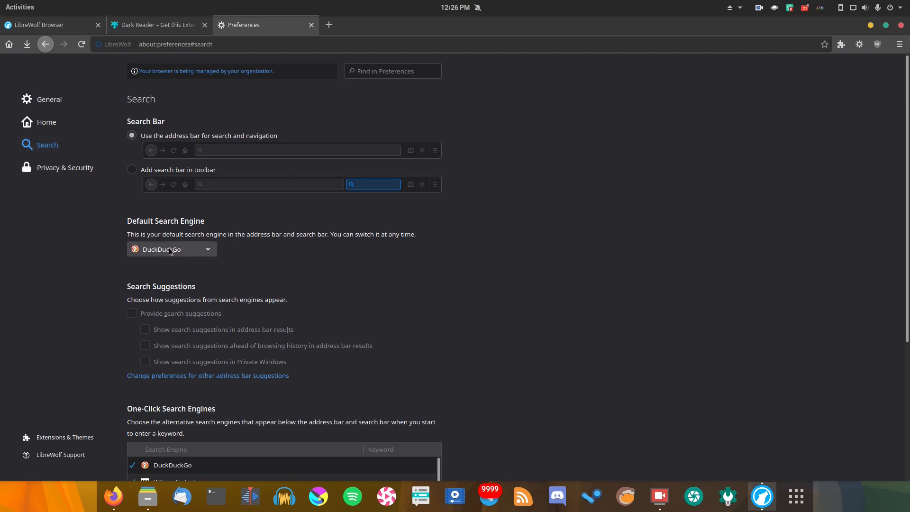
click(171, 250)
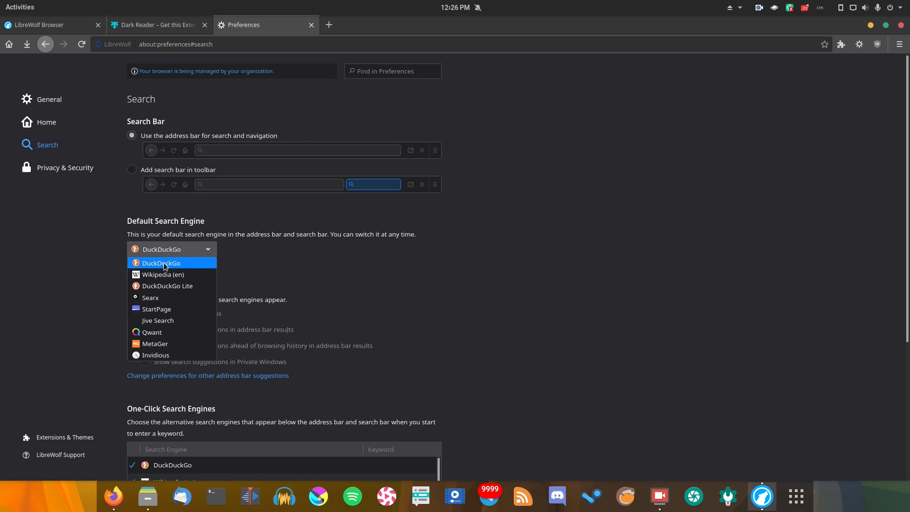
mouse_move(162, 274)
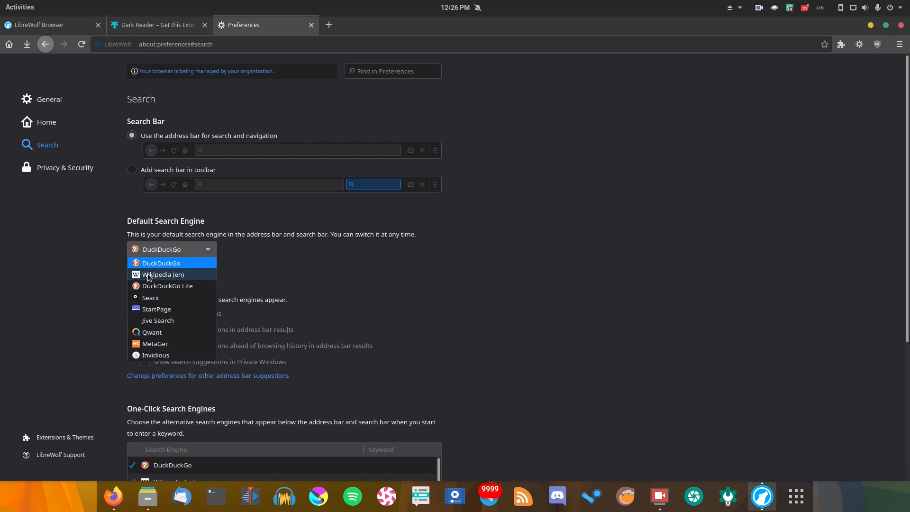
mouse_move(150, 297)
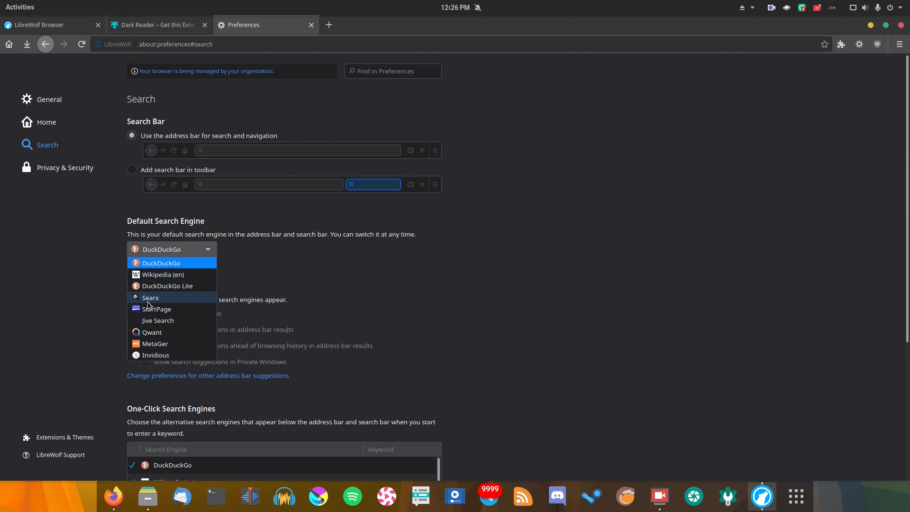
mouse_move(147, 304)
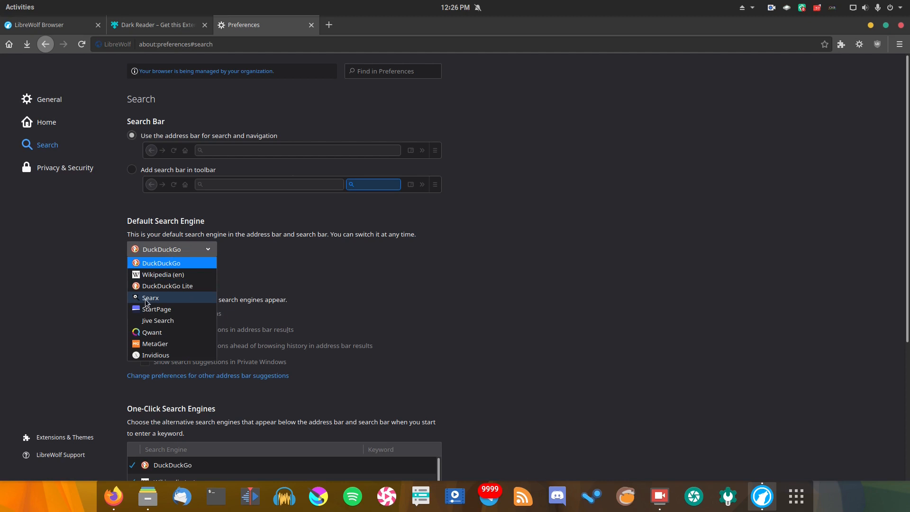
mouse_move(156, 309)
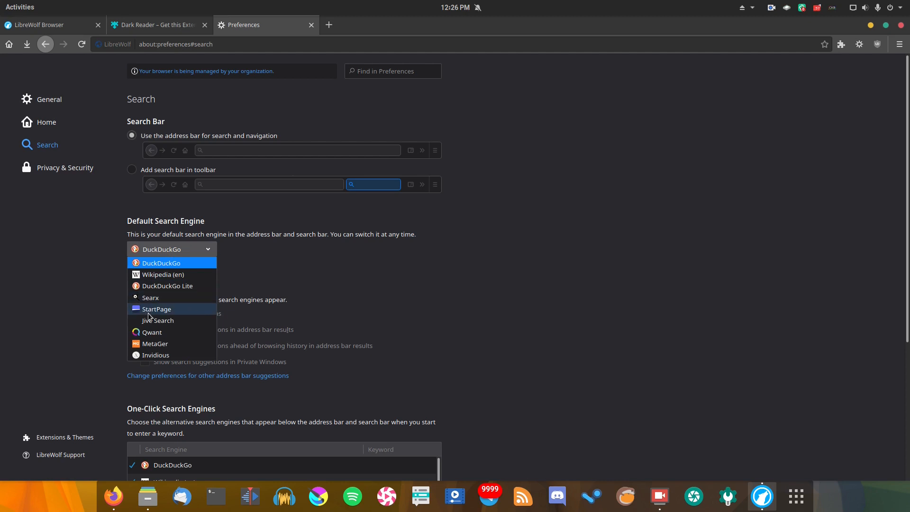
mouse_move(155, 344)
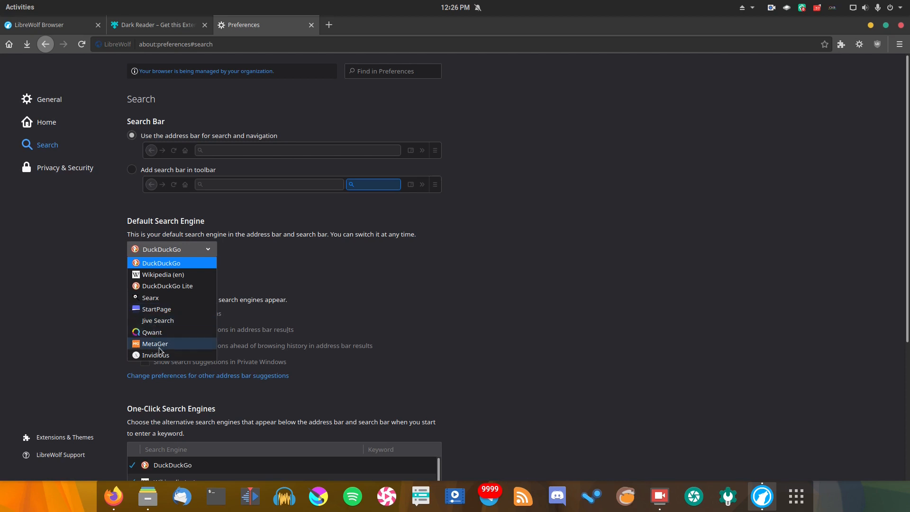
mouse_move(155, 355)
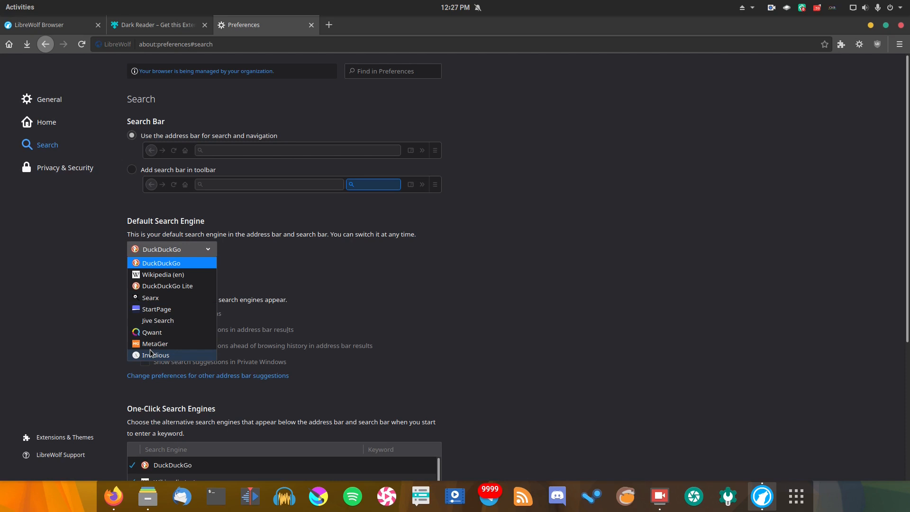
Leave DuckDuckGo as default engine and return to the LibreWolf homepage tab.
click(161, 250)
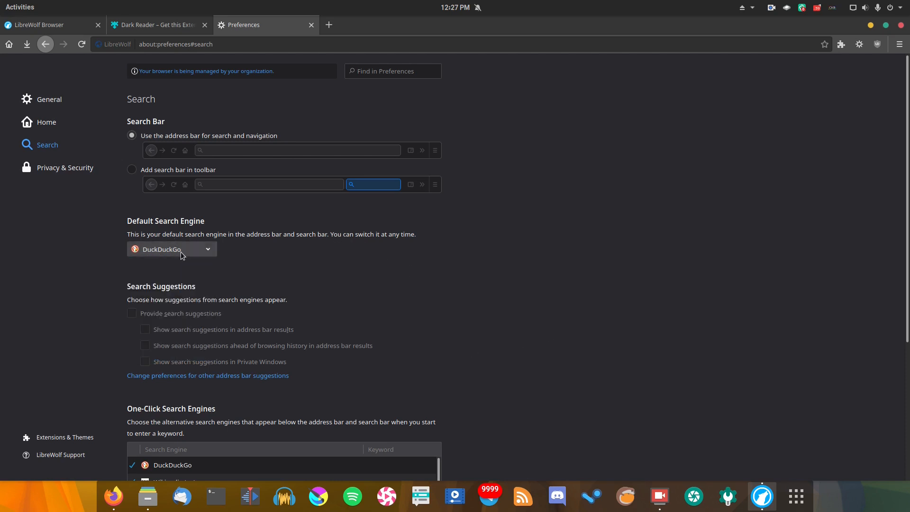
click(172, 249)
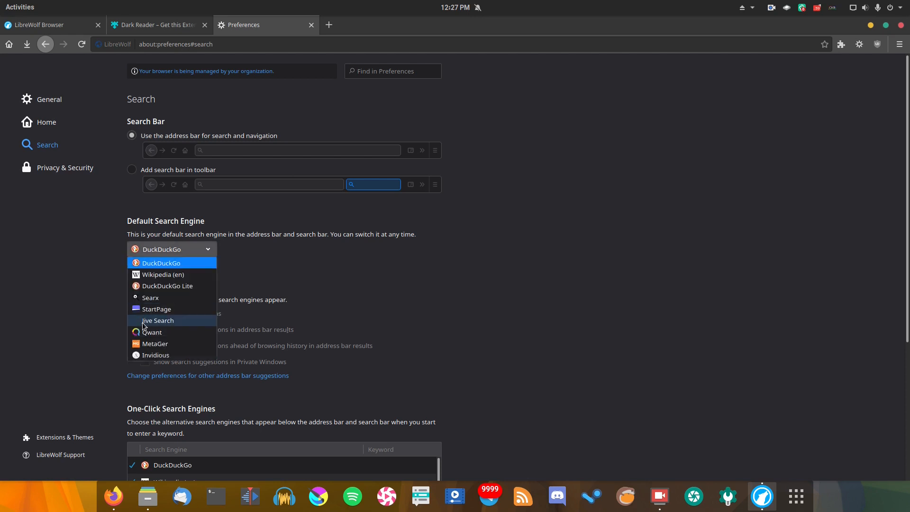
mouse_move(536, 300)
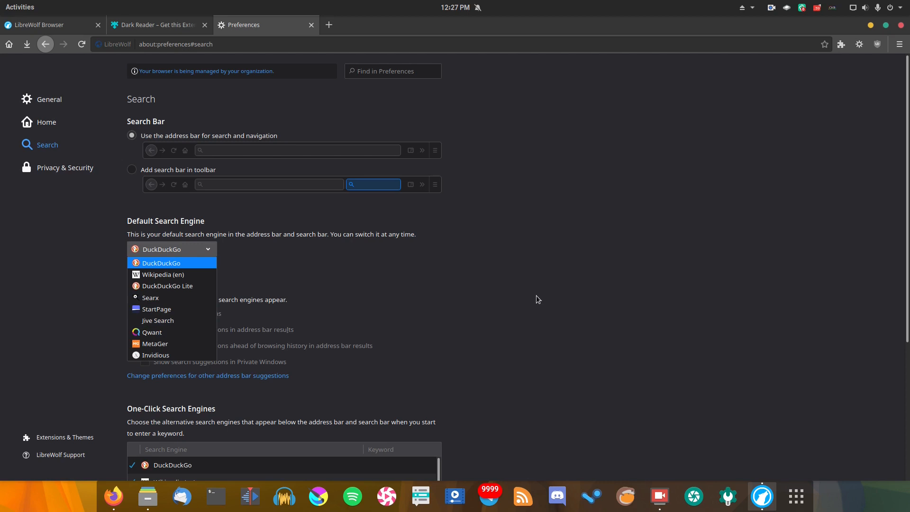
click(44, 24)
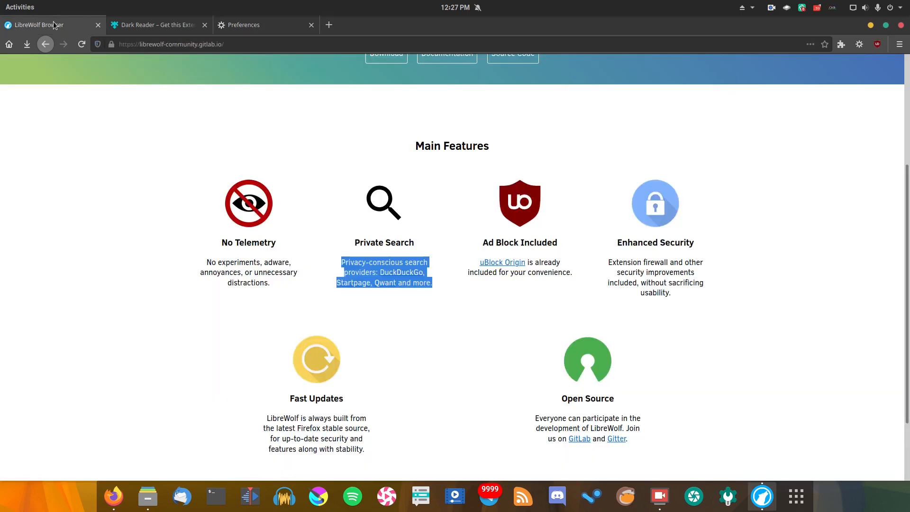
mouse_move(445, 229)
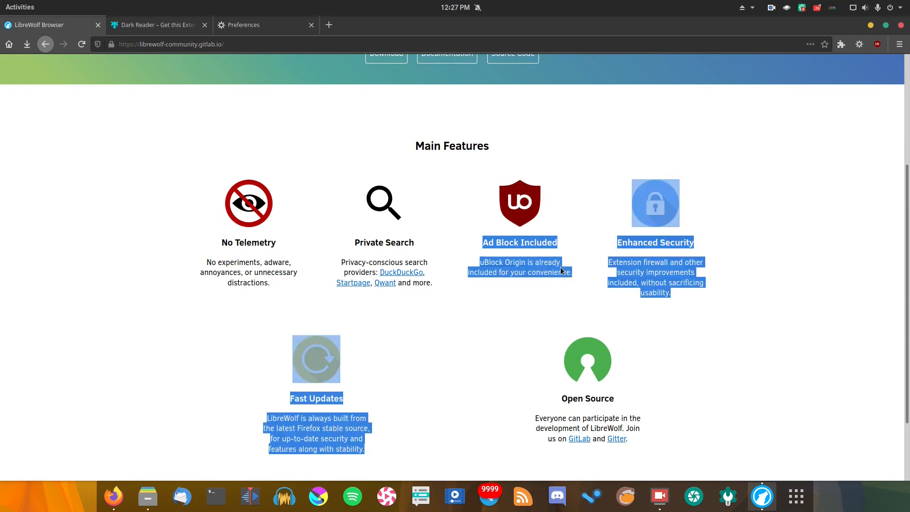
click(434, 247)
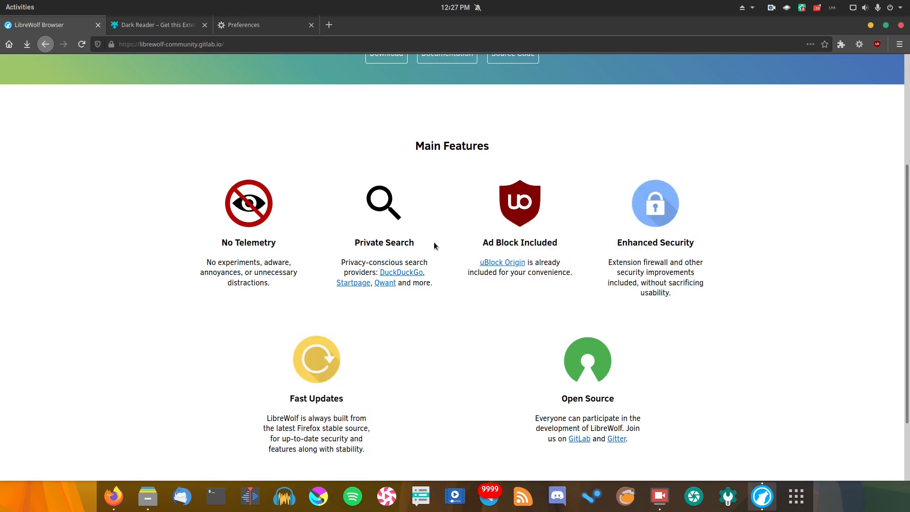
click(877, 44)
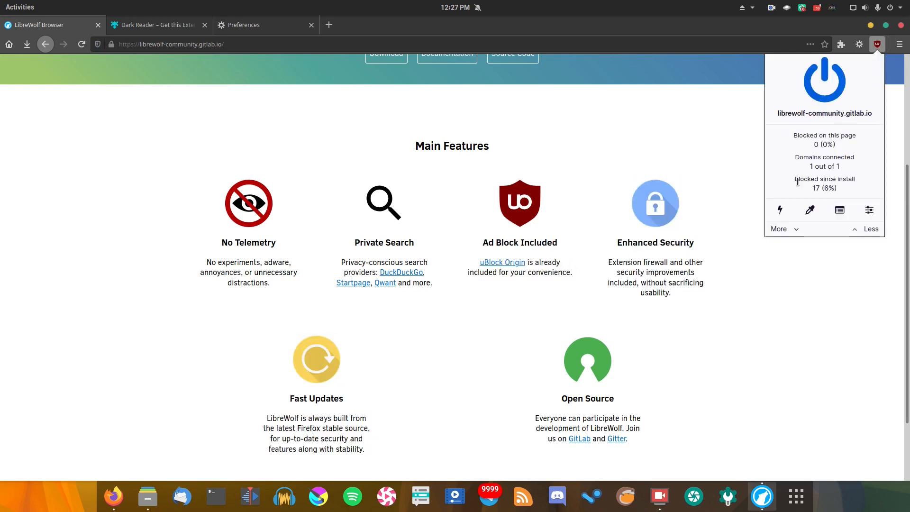
mouse_move(612, 164)
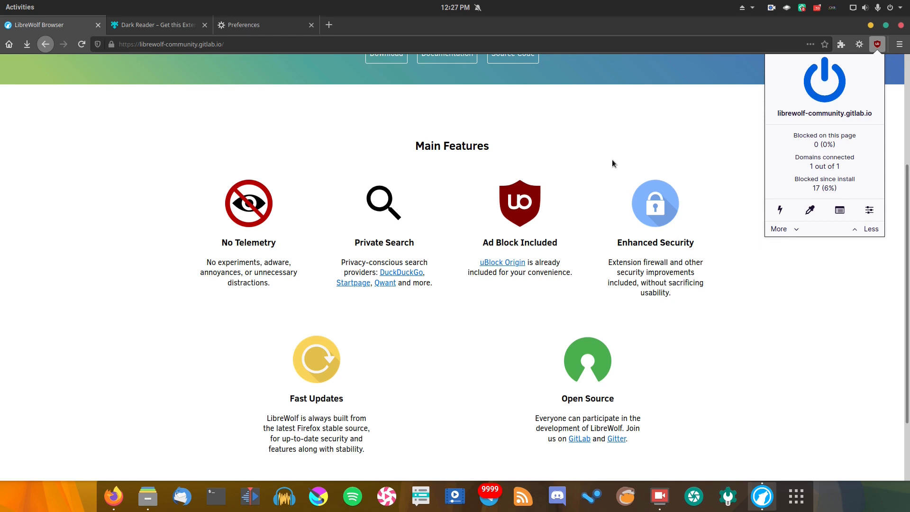
mouse_move(549, 193)
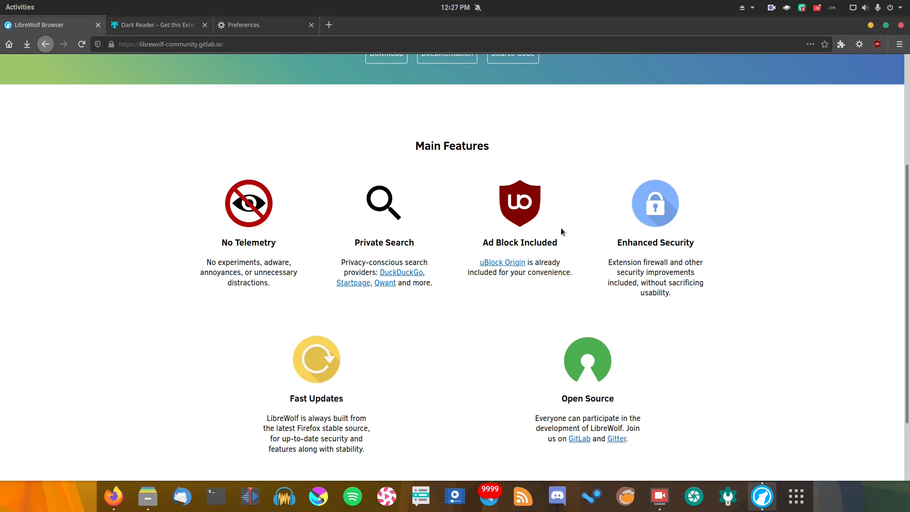
mouse_move(656, 273)
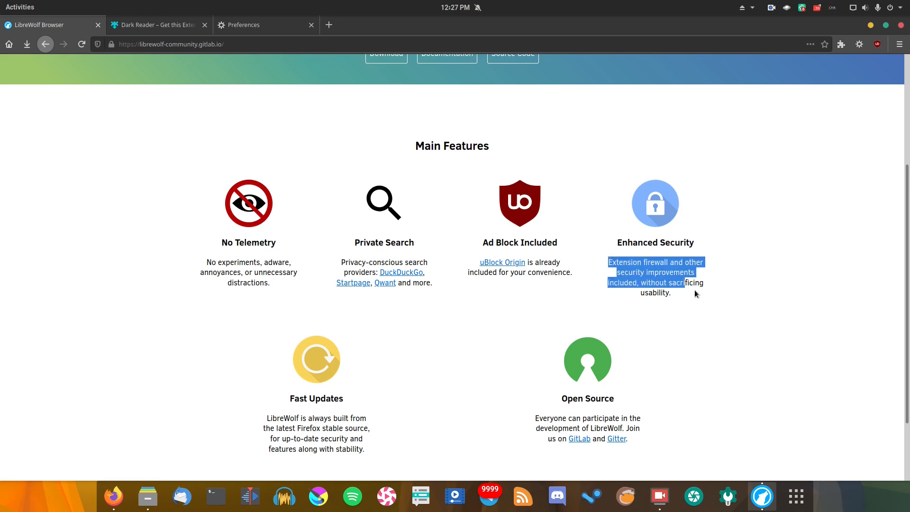
click(701, 307)
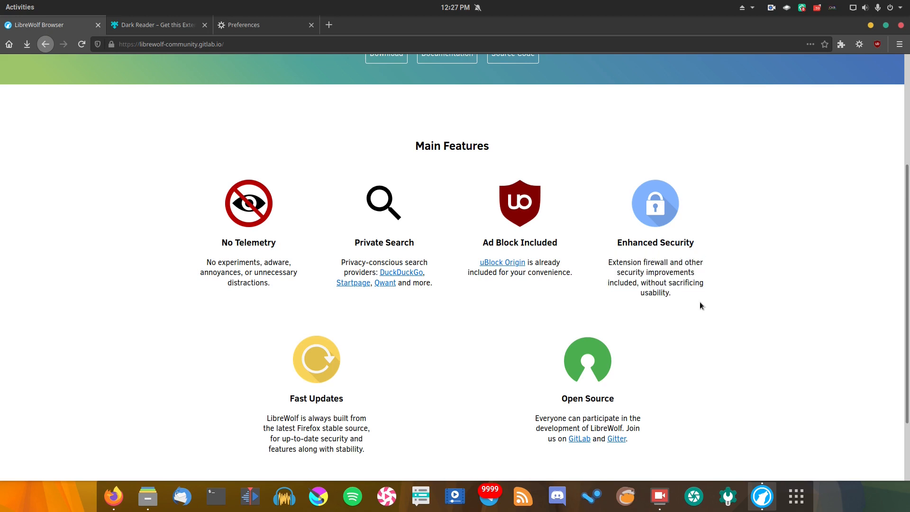
mouse_move(640, 284)
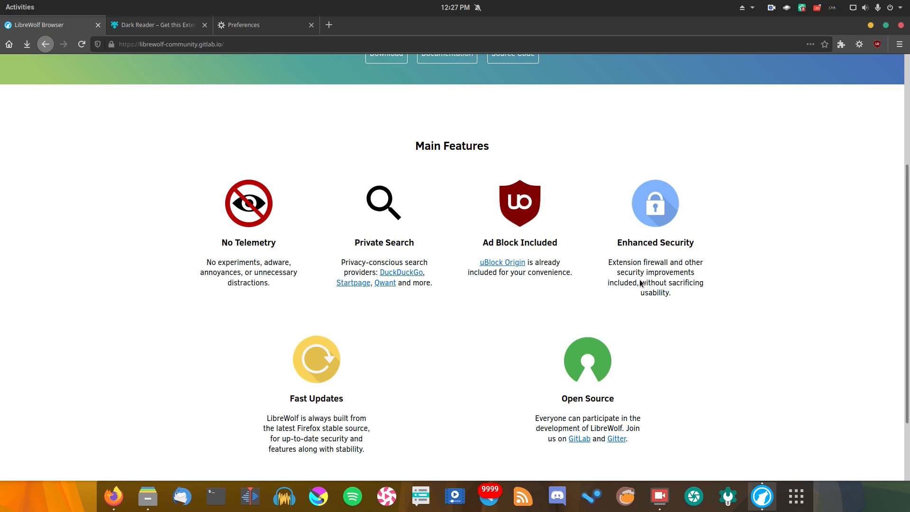
mouse_move(647, 285)
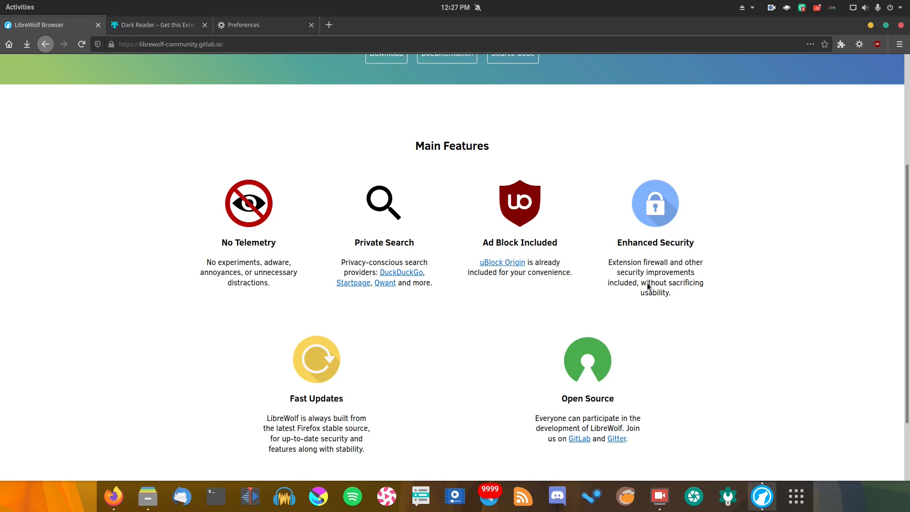
scroll(down, 3)
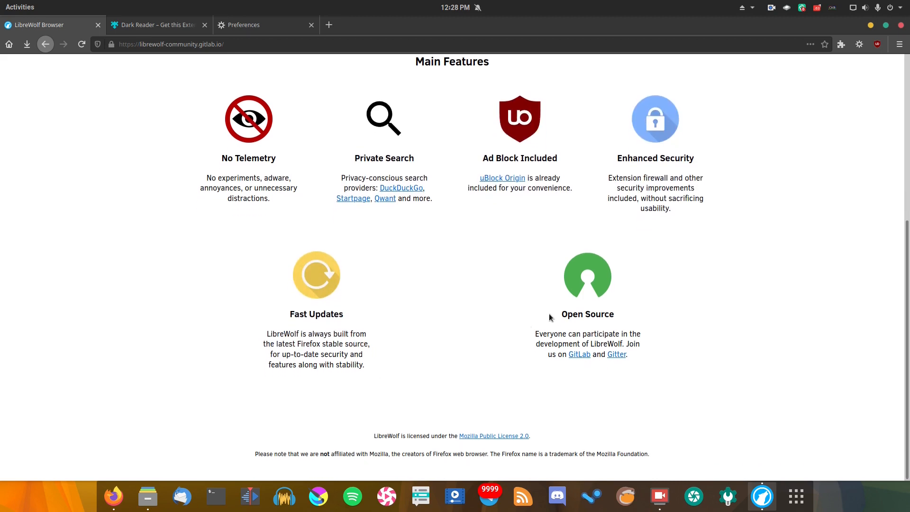
mouse_move(634, 366)
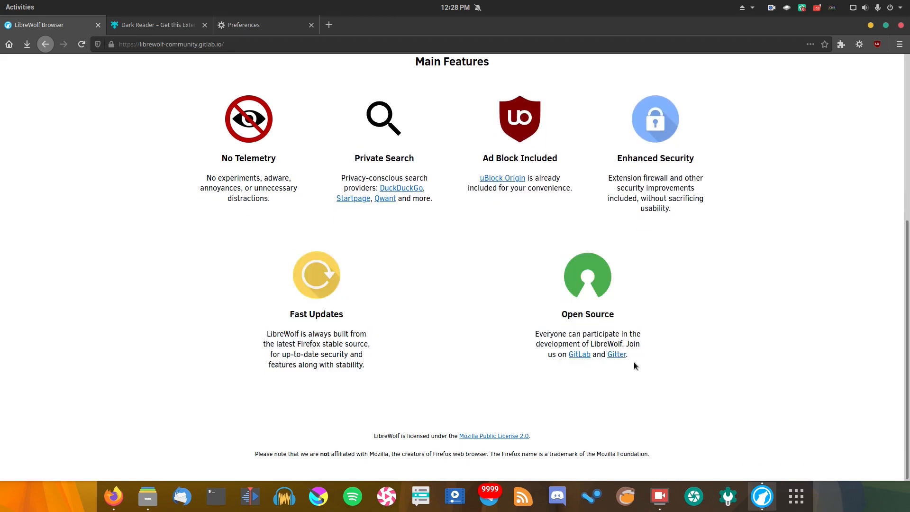
scroll(up, 3)
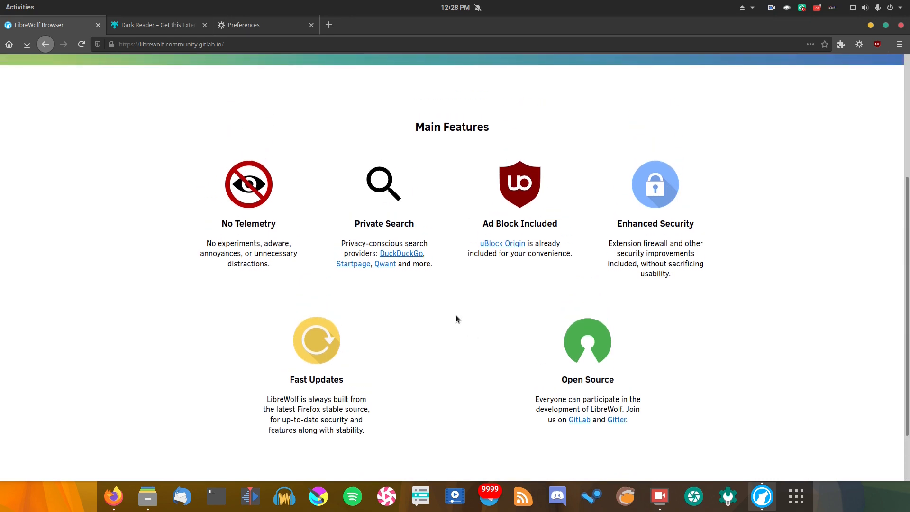
scroll(up, 3)
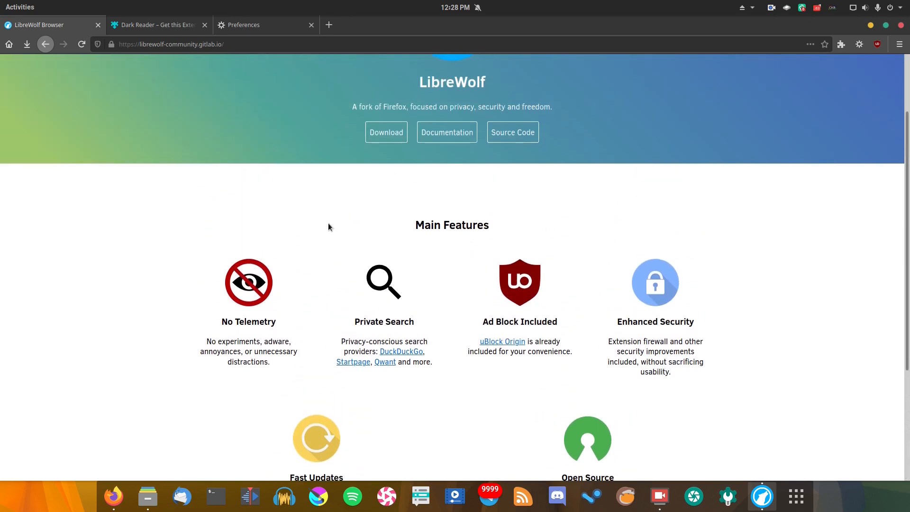
mouse_move(642, 212)
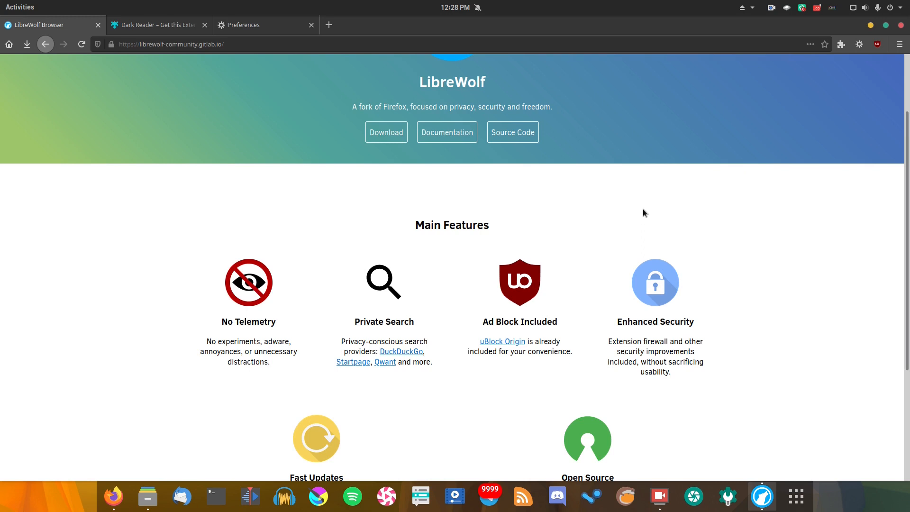
mouse_move(621, 222)
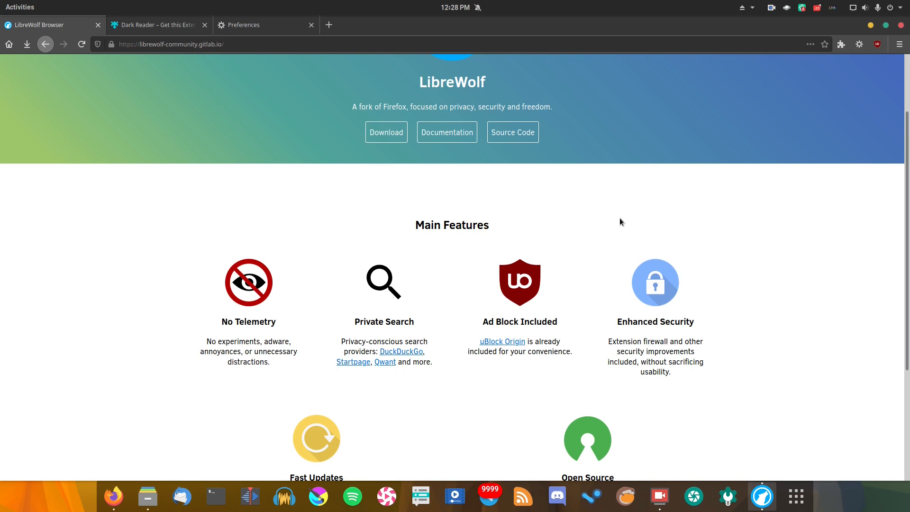
mouse_move(358, 309)
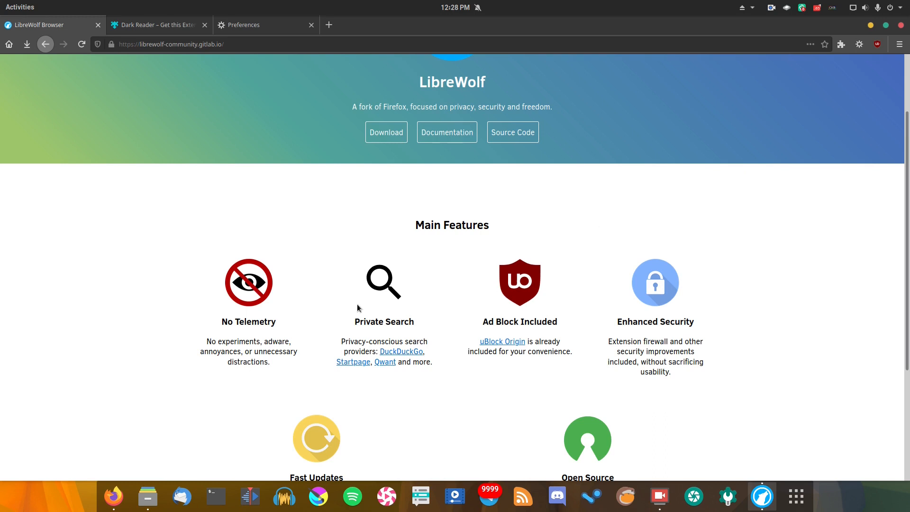
scroll(up, 3)
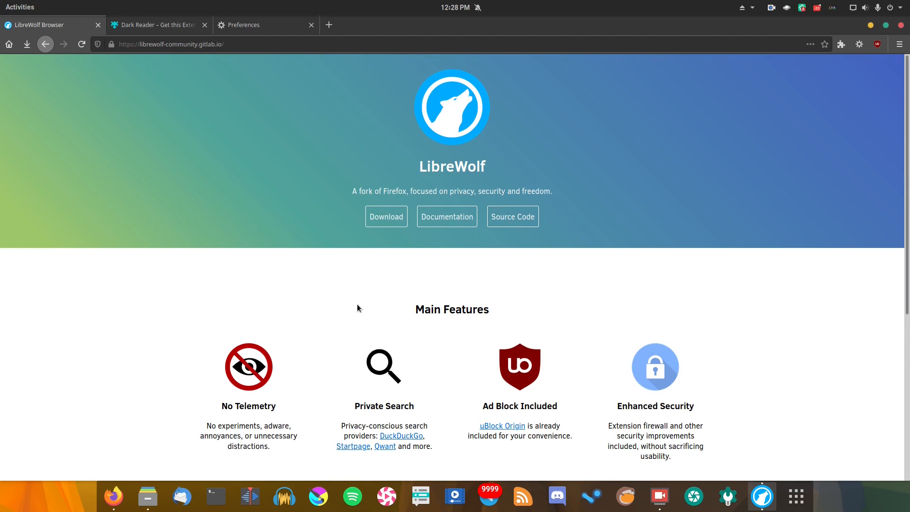
scroll(down, 3)
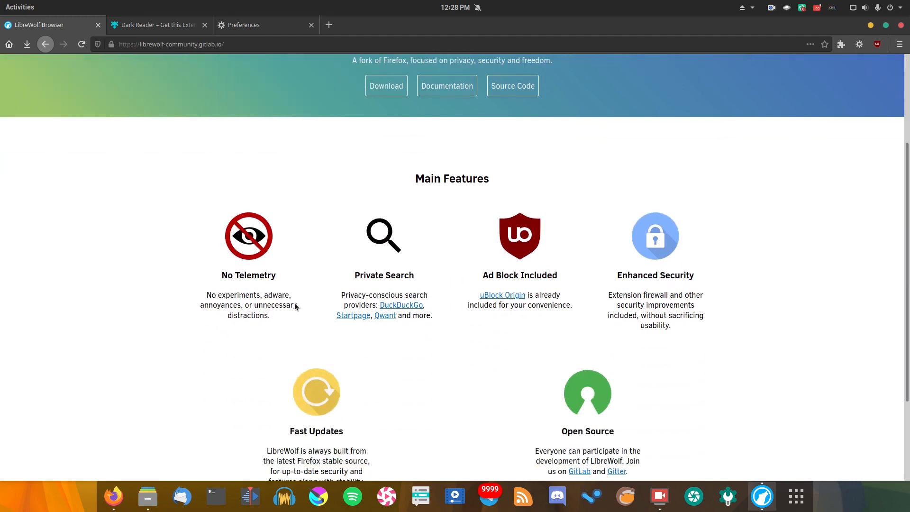
mouse_move(238, 295)
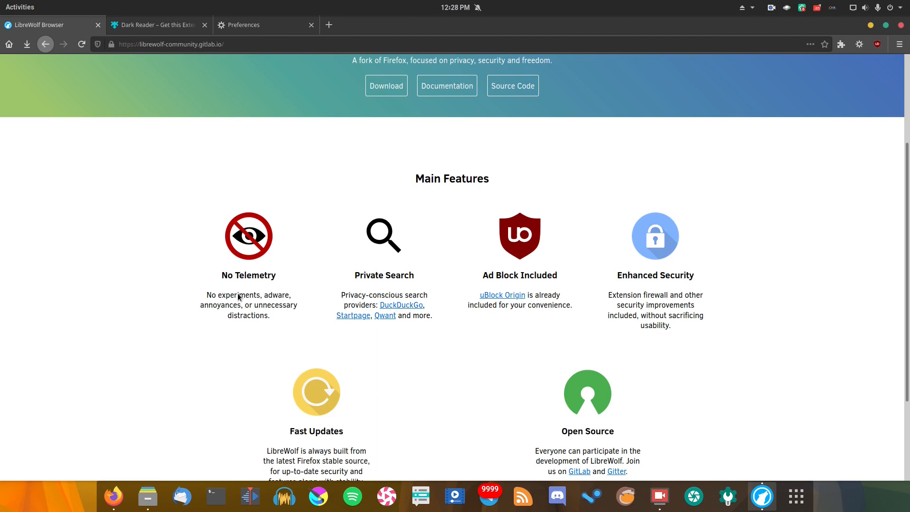
scroll(up, 3)
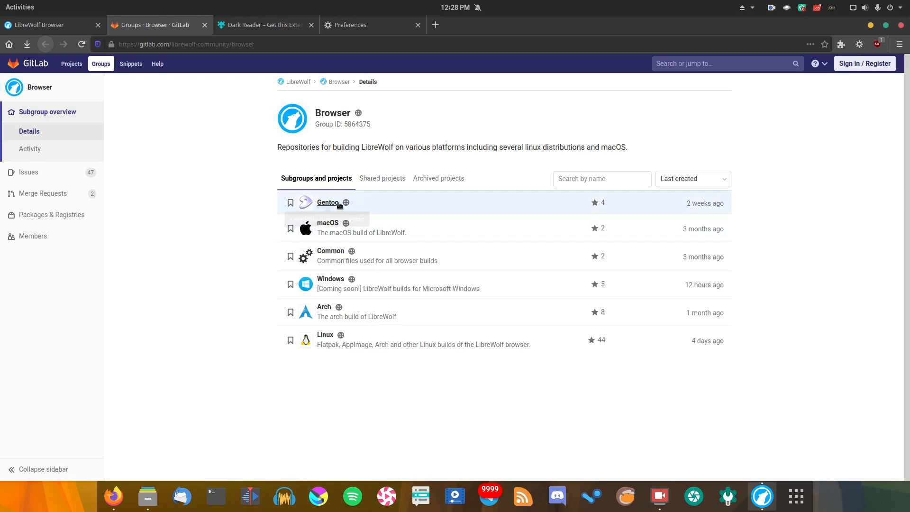
mouse_move(306, 256)
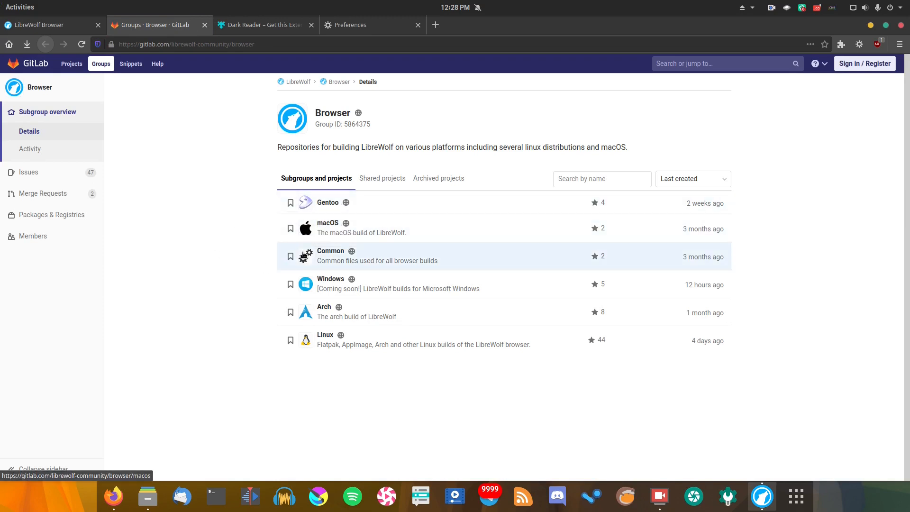
mouse_move(307, 284)
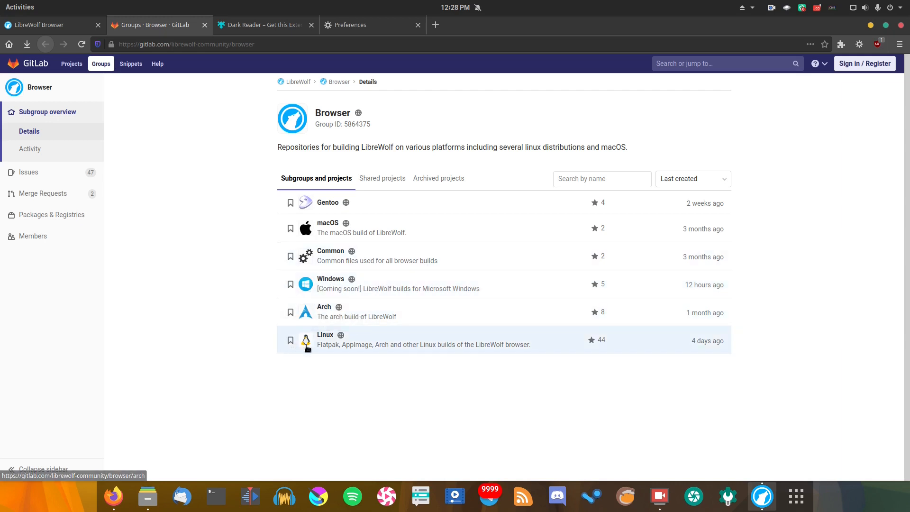
mouse_move(383, 339)
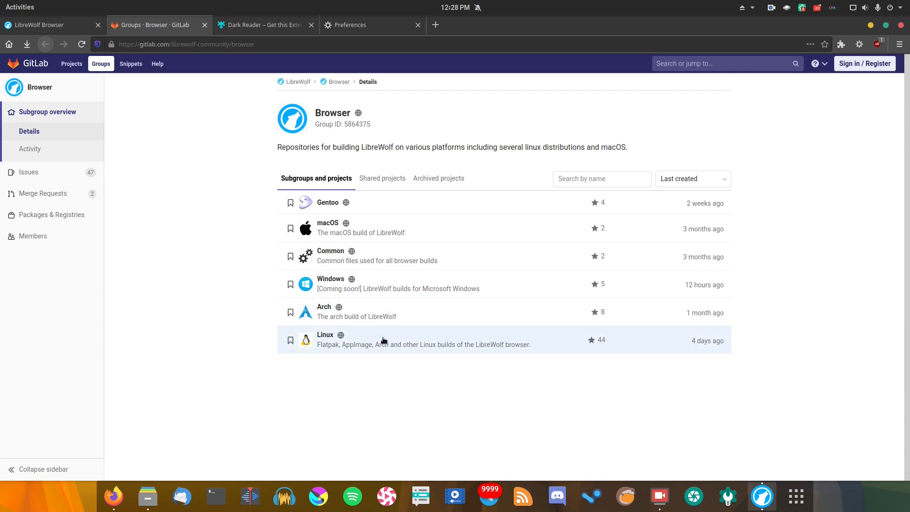
mouse_move(329, 367)
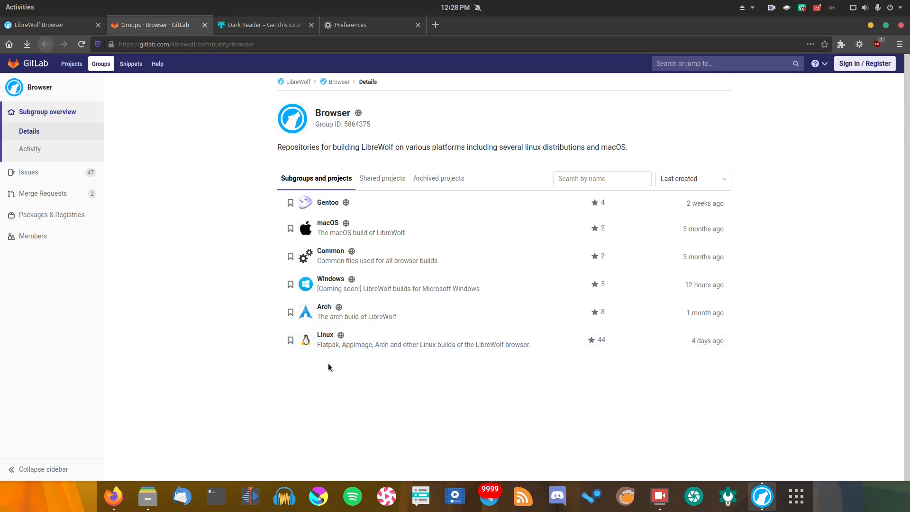
mouse_move(309, 217)
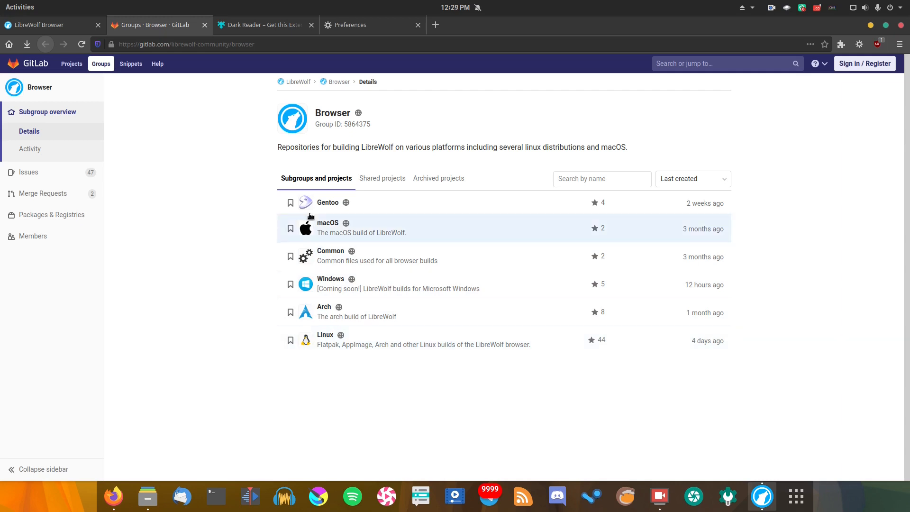
mouse_move(330, 279)
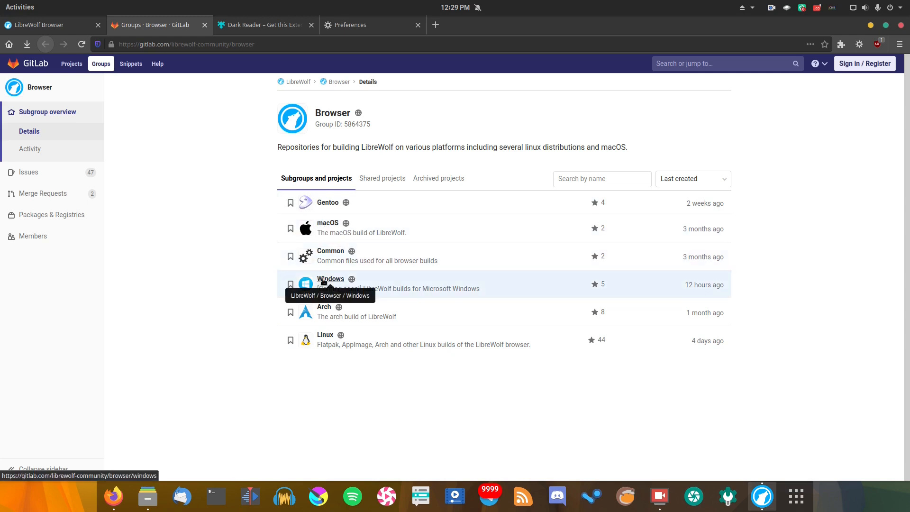
mouse_move(324, 307)
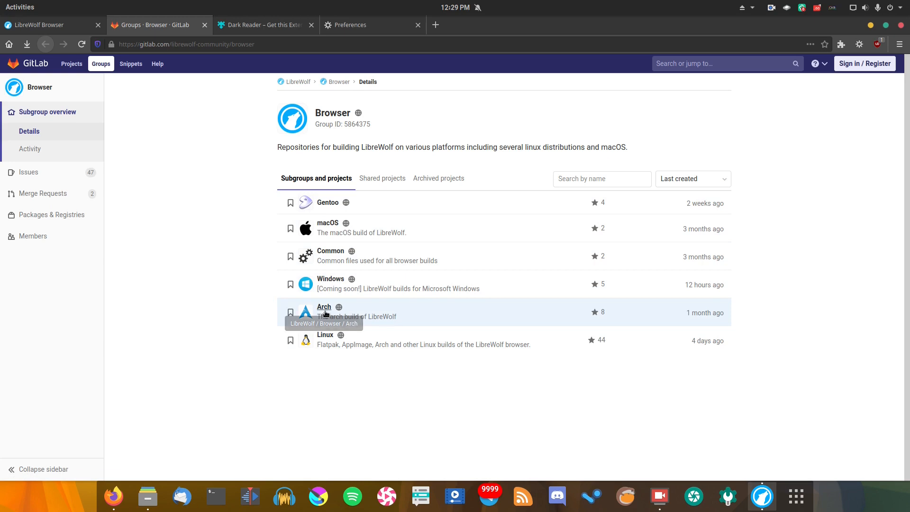
mouse_move(327, 222)
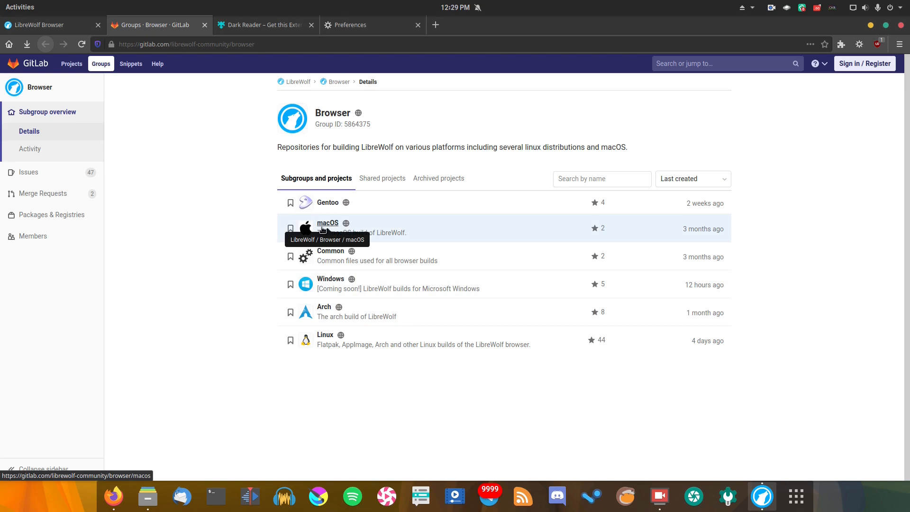
mouse_move(324, 311)
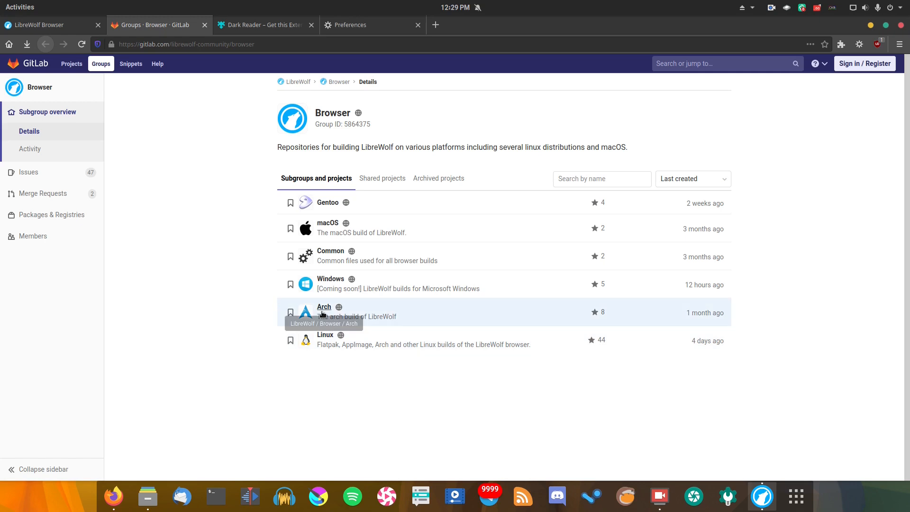
click(324, 306)
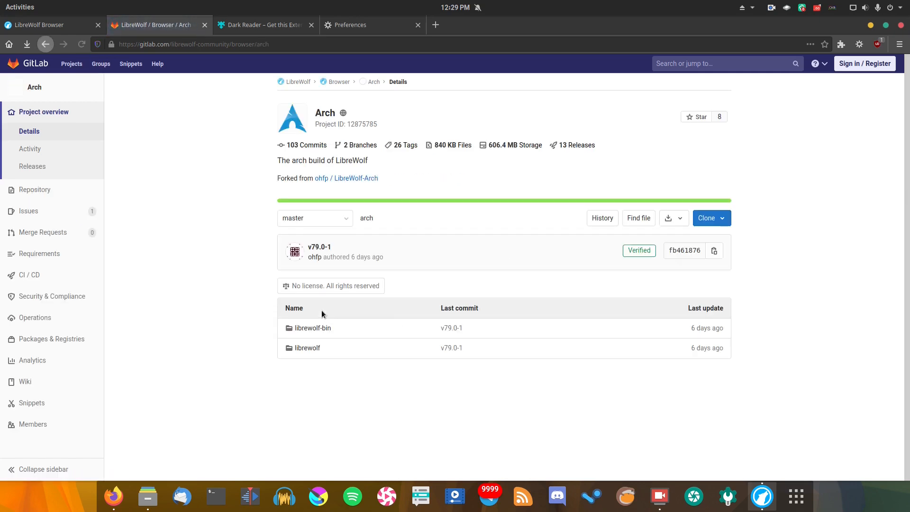
mouse_move(312, 327)
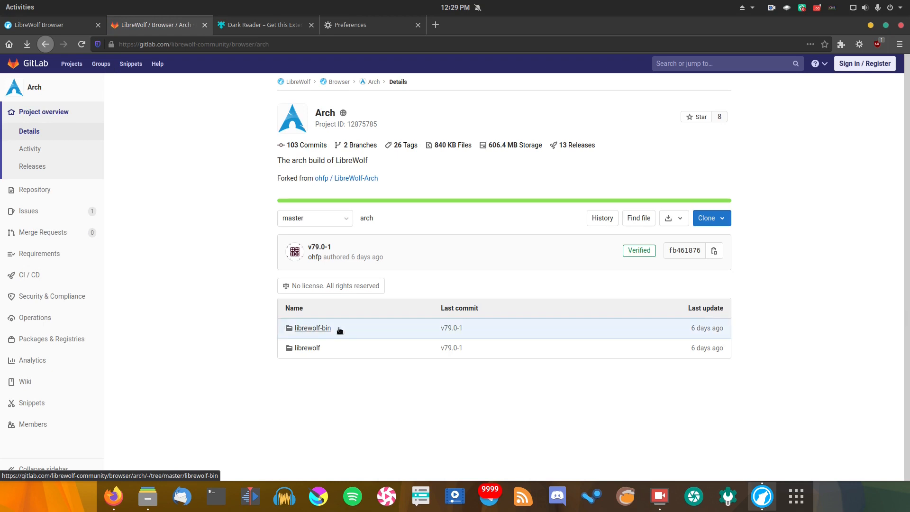
click(338, 82)
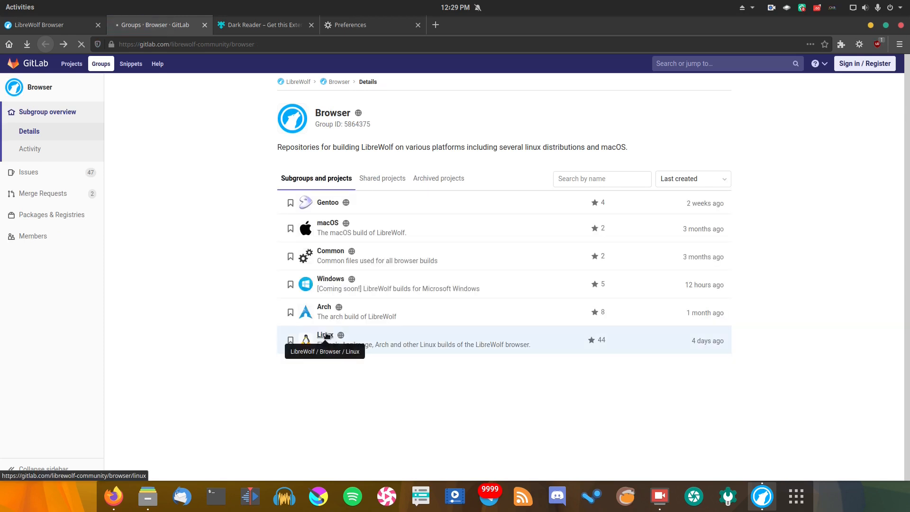
Enter the Linux build project and read through its files and README build instructions.
click(324, 334)
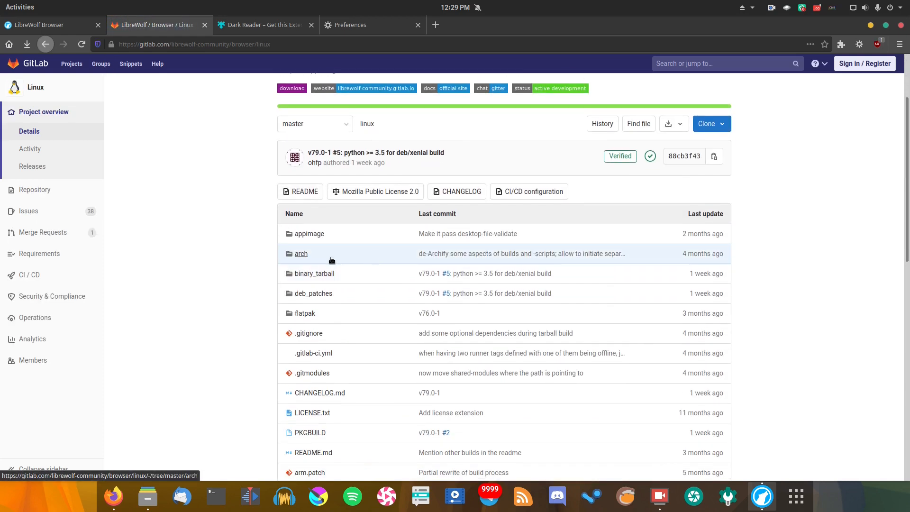
scroll(down, 3)
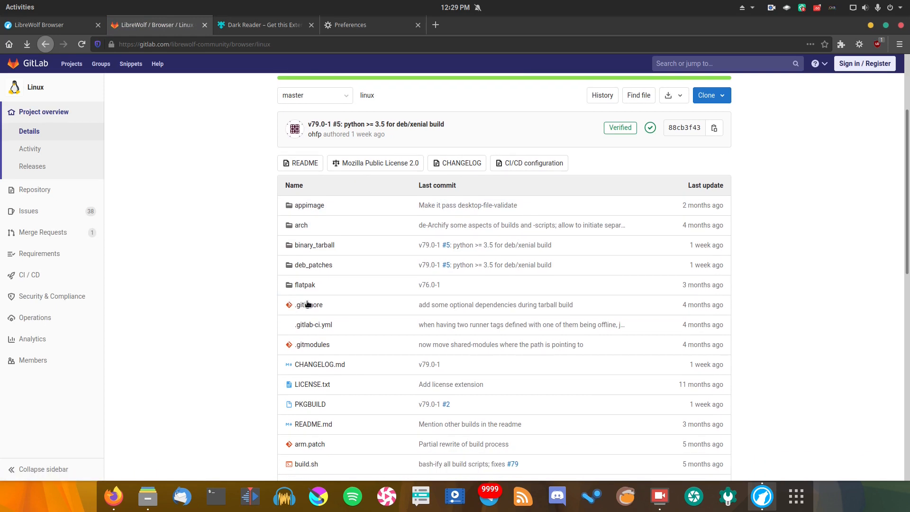
scroll(down, 3)
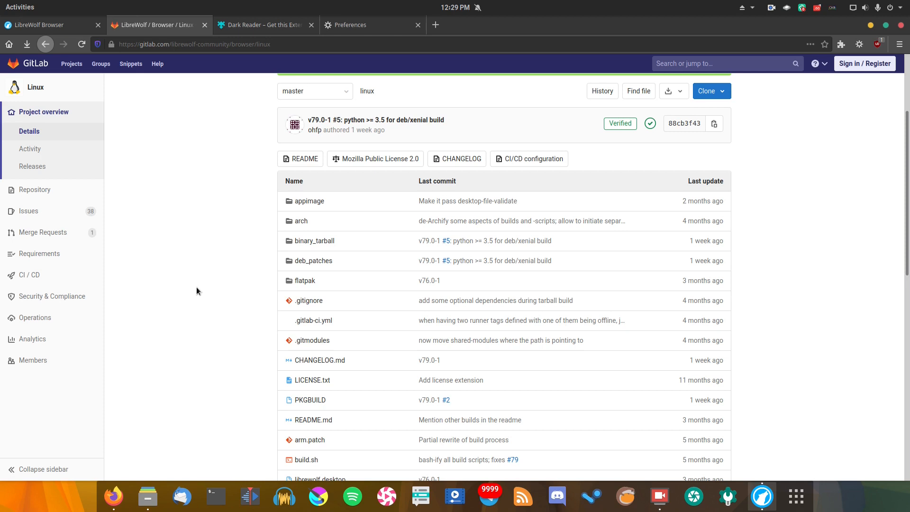
scroll(down, 3)
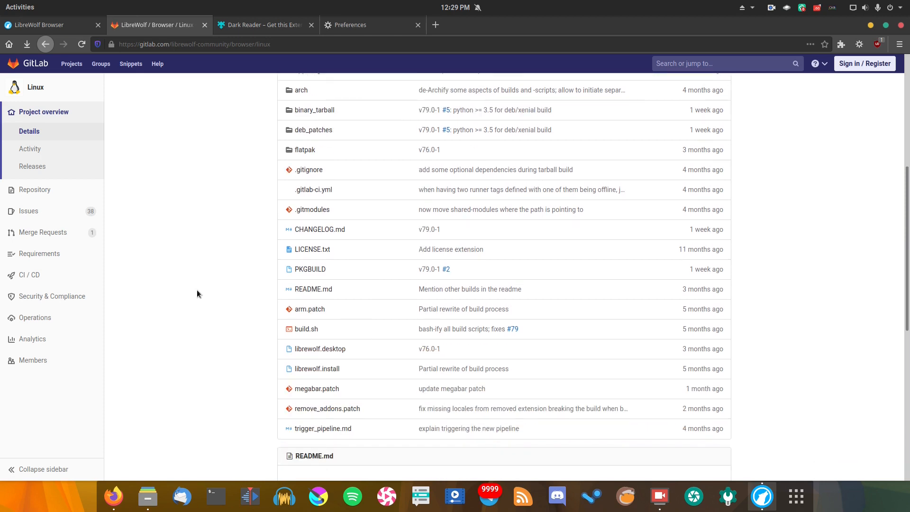
scroll(down, 3)
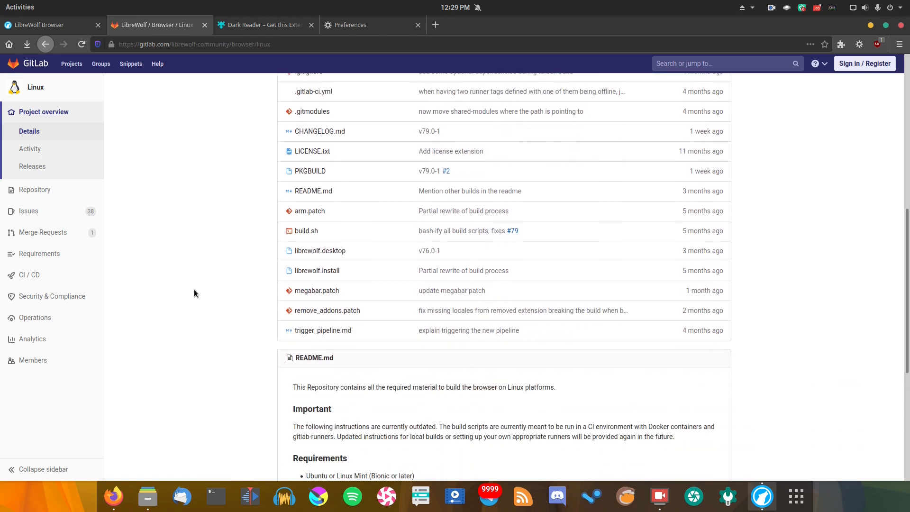
scroll(down, 3)
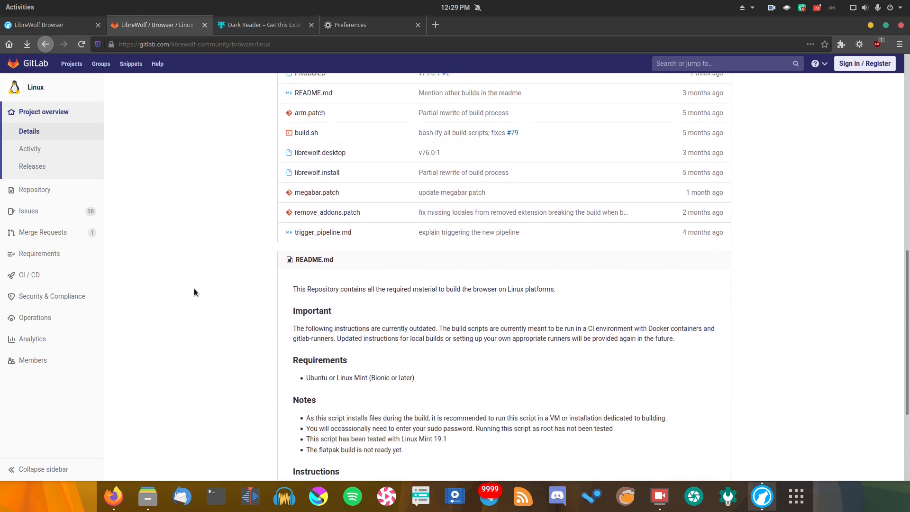
scroll(down, 3)
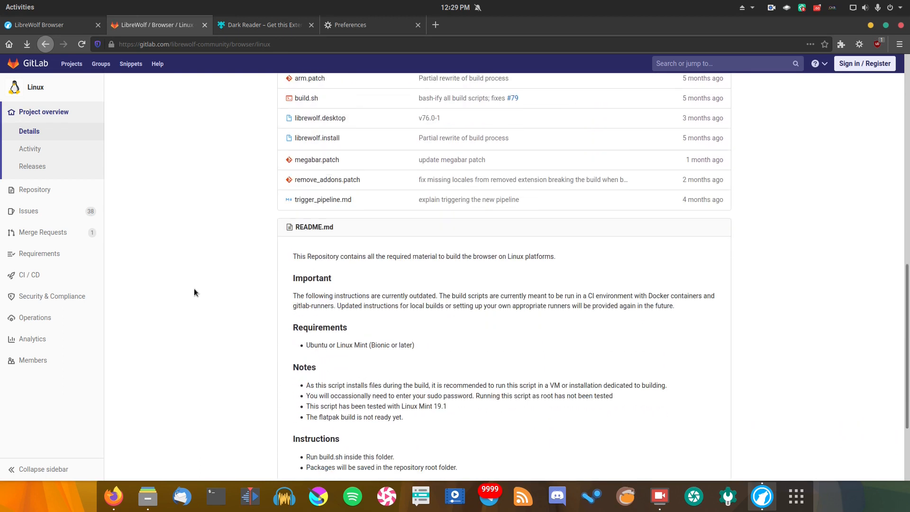
scroll(up, 3)
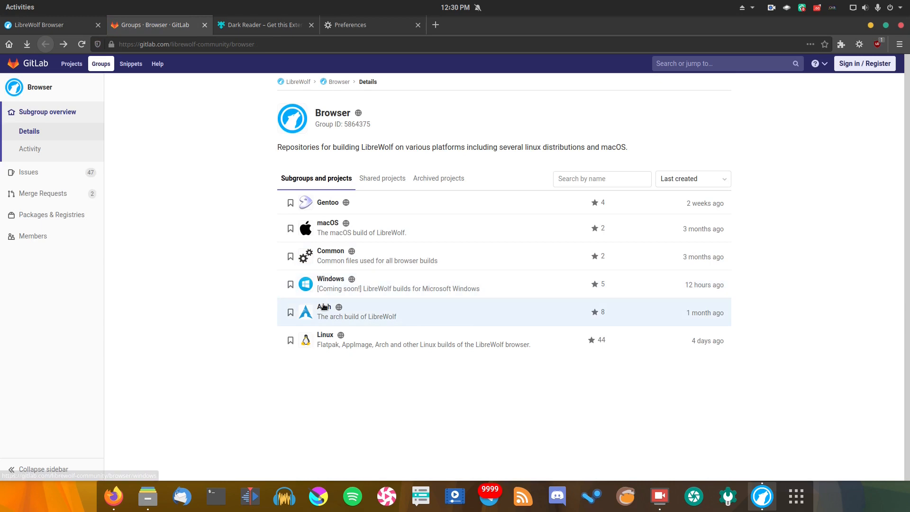
mouse_move(358, 25)
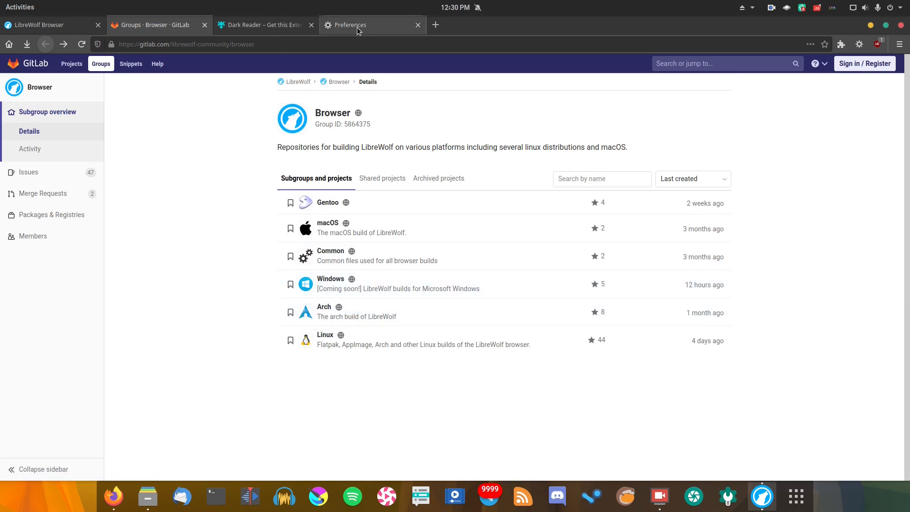
mouse_move(350, 25)
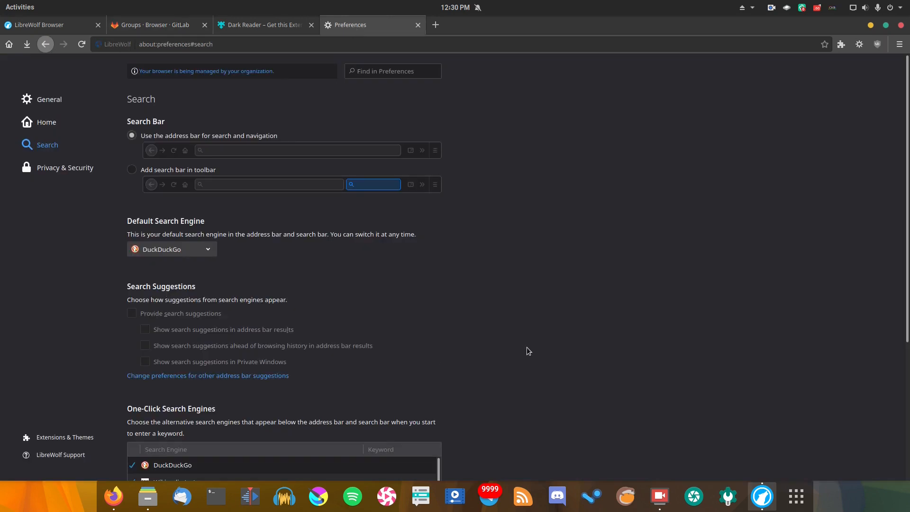
mouse_move(526, 348)
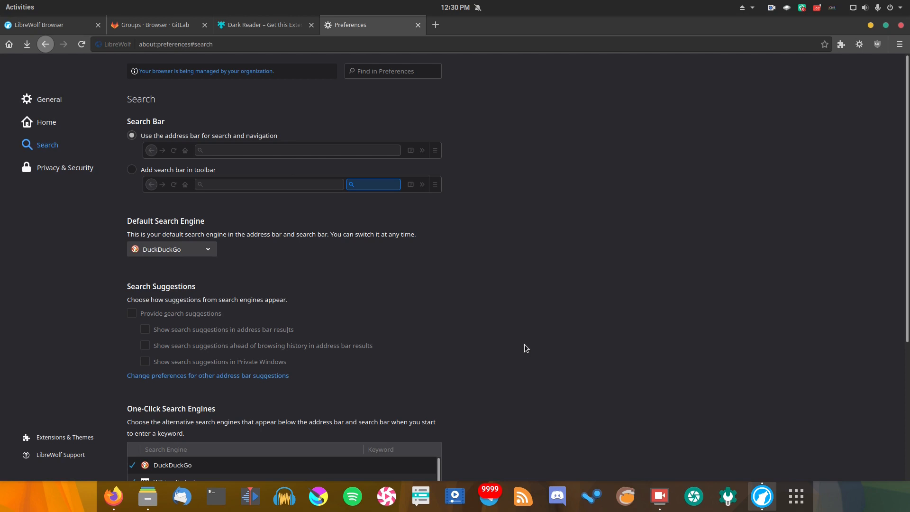
mouse_move(520, 345)
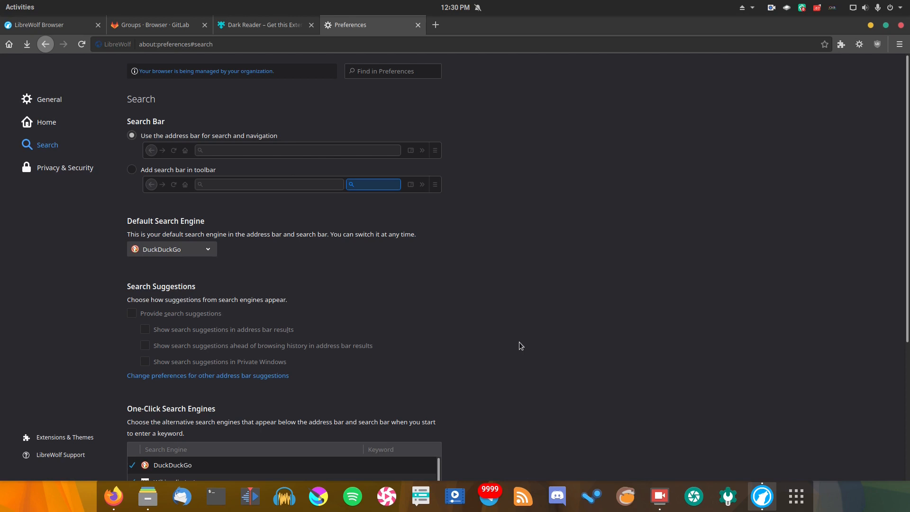
mouse_move(498, 335)
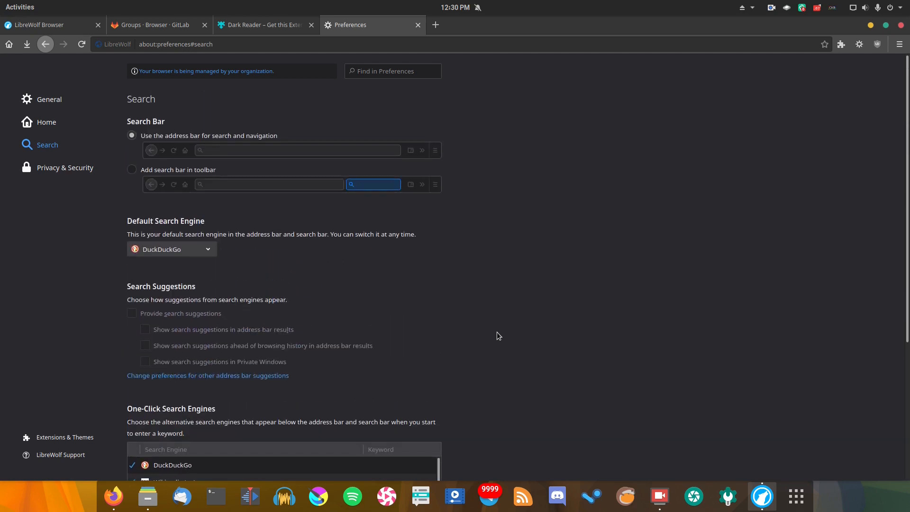
mouse_move(51, 309)
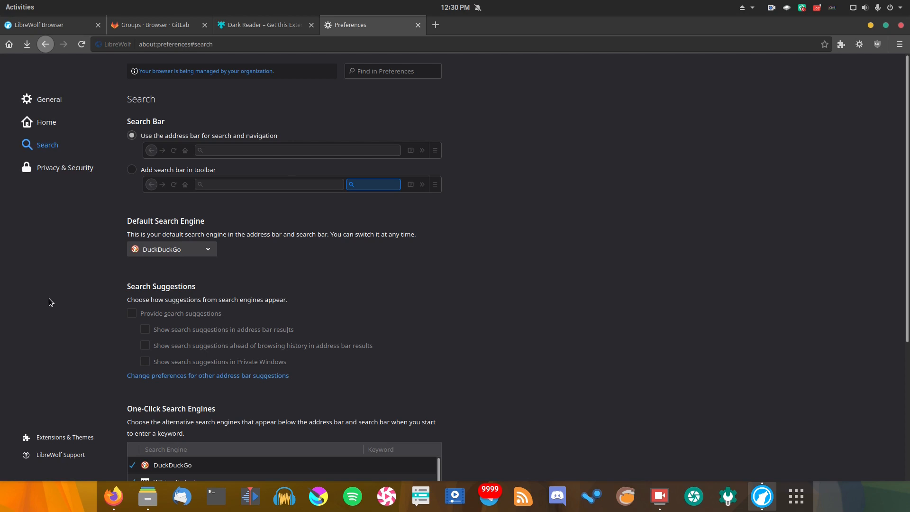
Install the Dark Reader add-on via 'Add to Firefox' on its add-ons page.
click(260, 25)
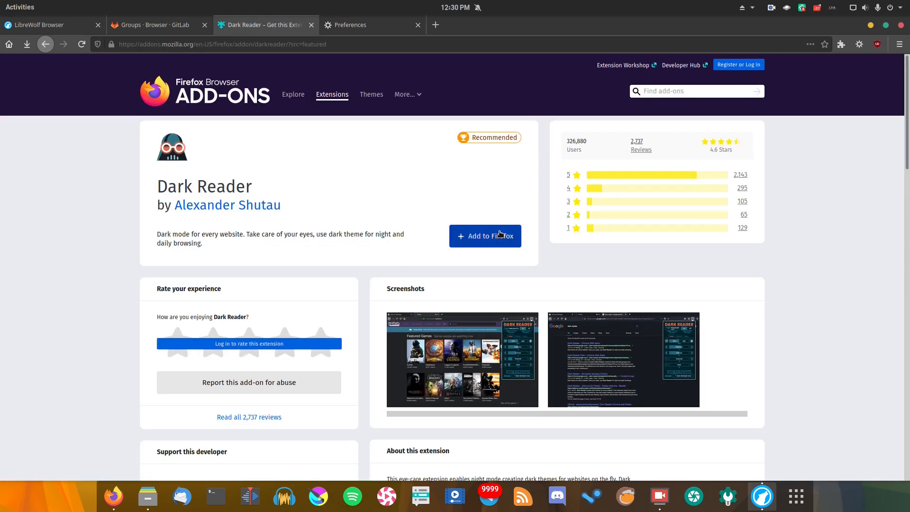
click(484, 236)
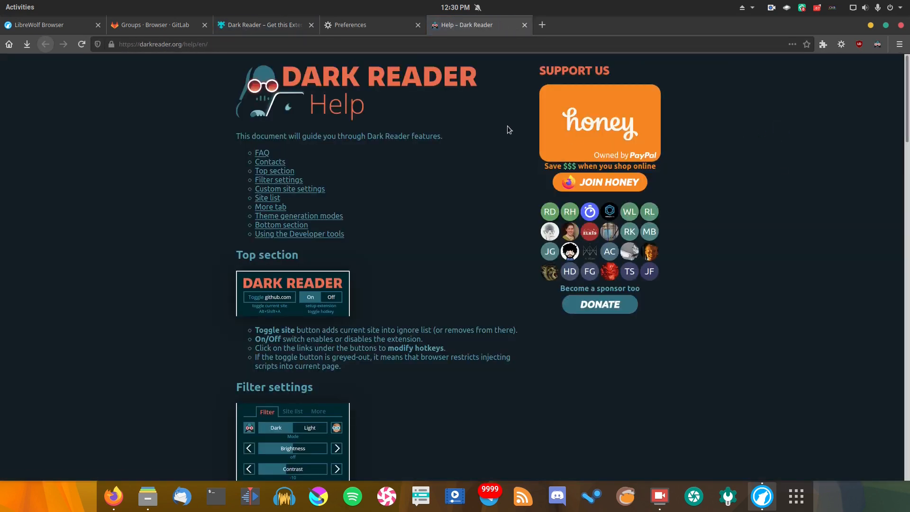
mouse_move(367, 30)
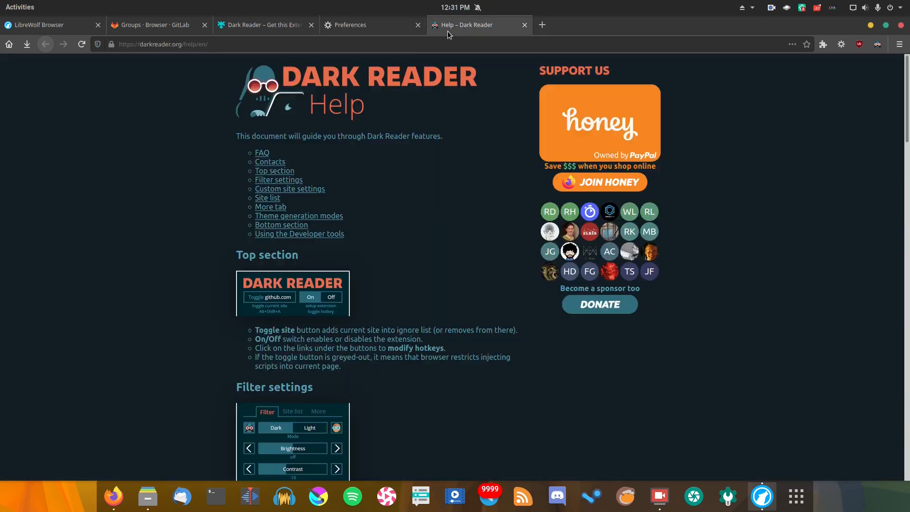
Check the search preferences and Dark Reader tabs, then view the GitLab Browser group in dark mode.
click(372, 25)
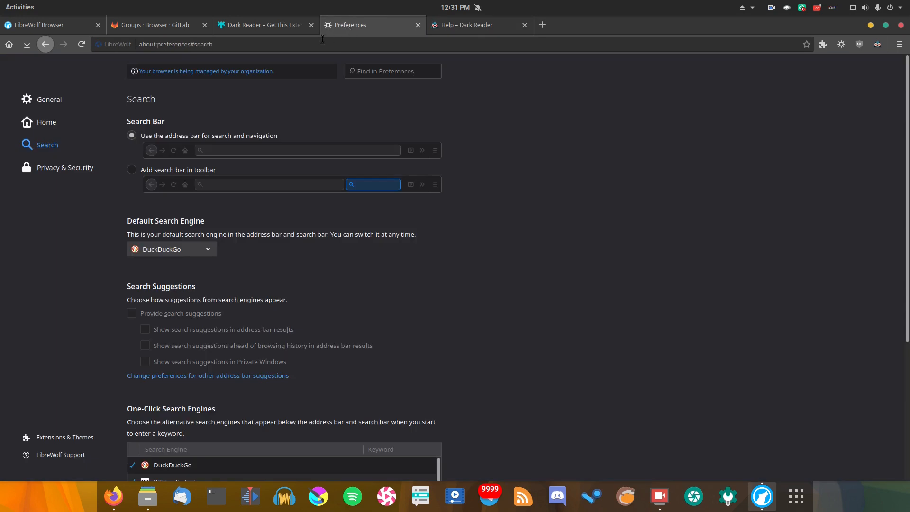
click(261, 25)
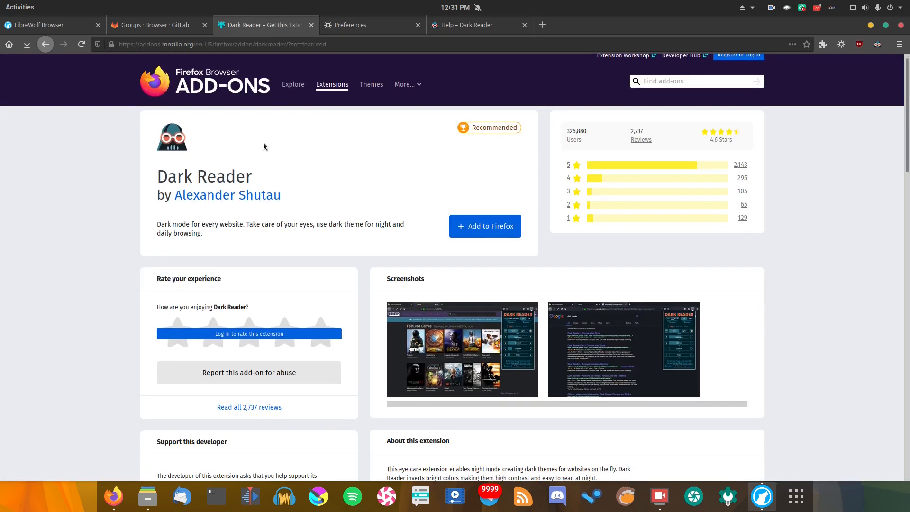
click(153, 25)
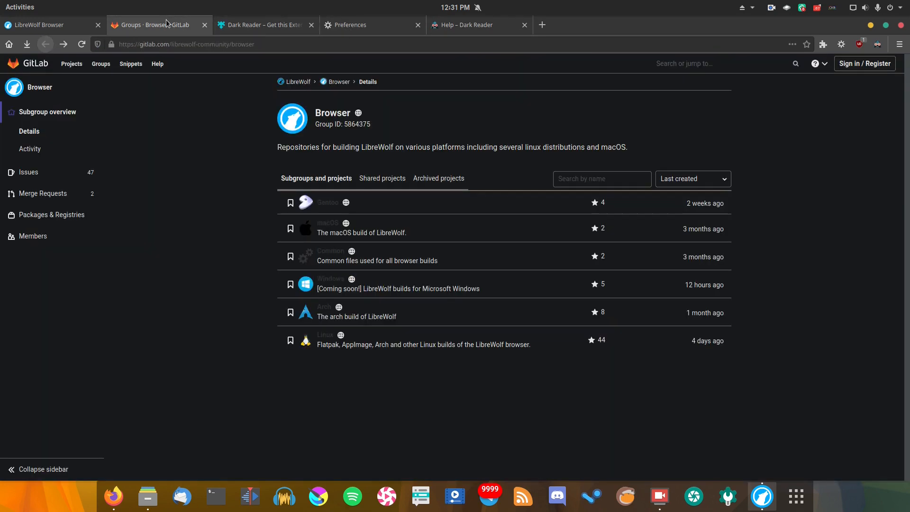
Return to the LibreWolf homepage tab and view its Main Features section.
click(45, 45)
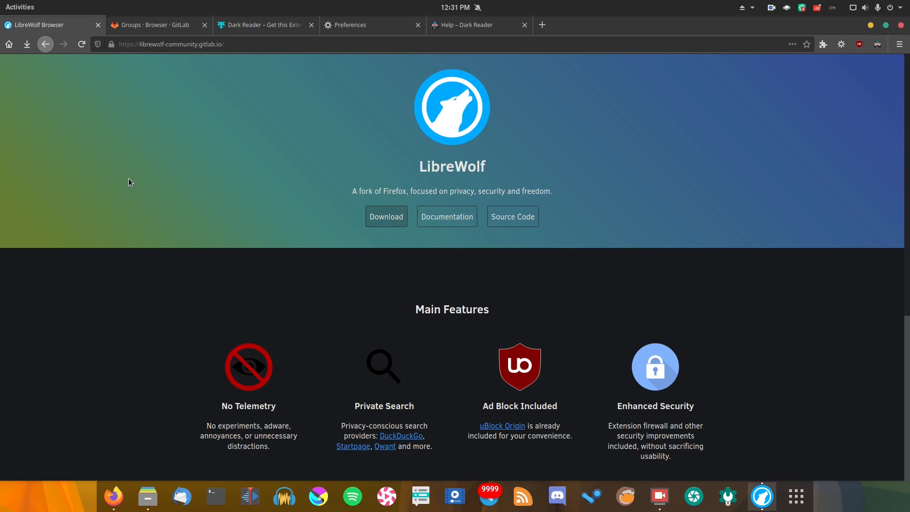
mouse_move(325, 300)
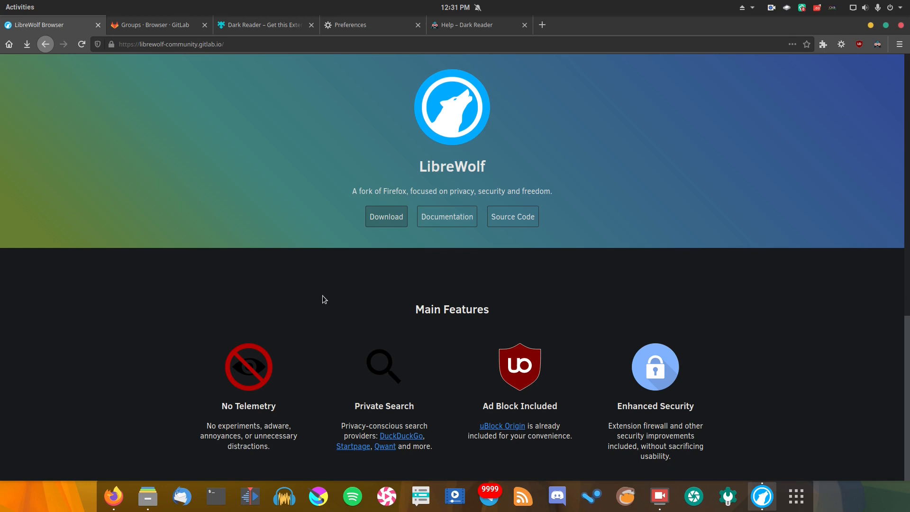
scroll(down, 3)
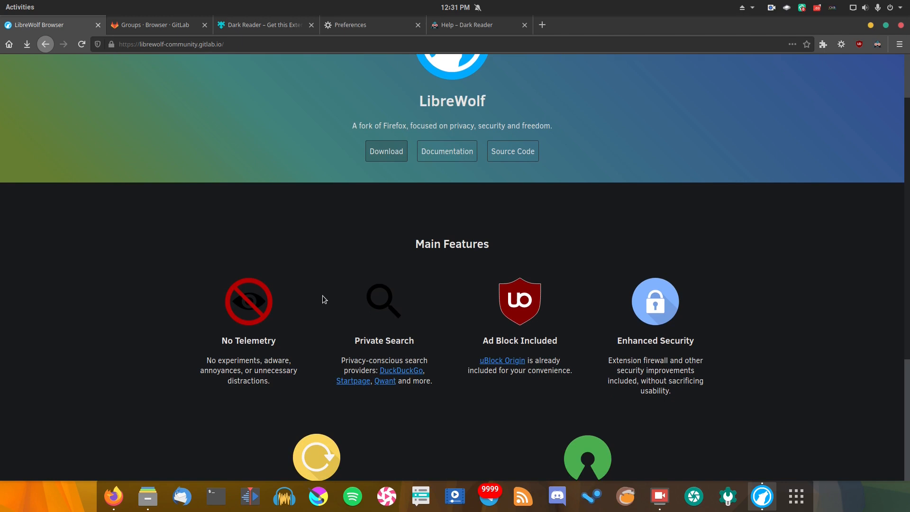
scroll(up, 3)
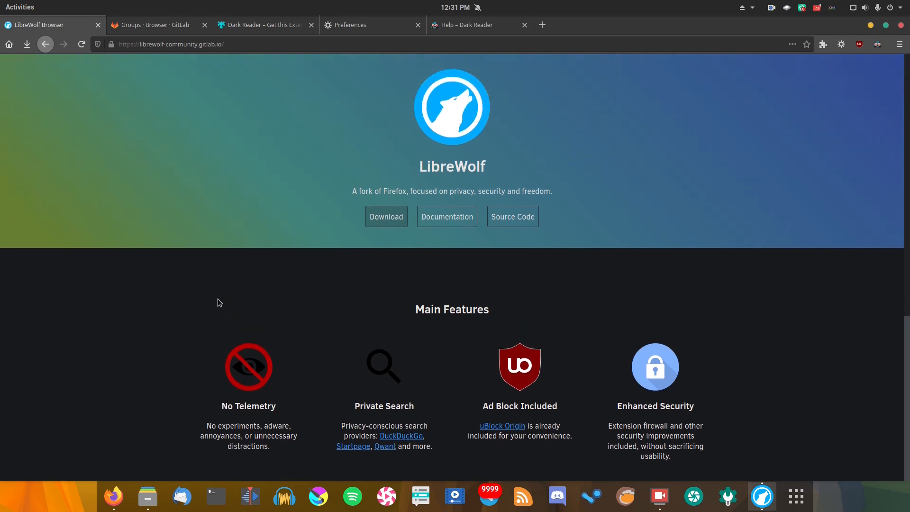
mouse_move(214, 298)
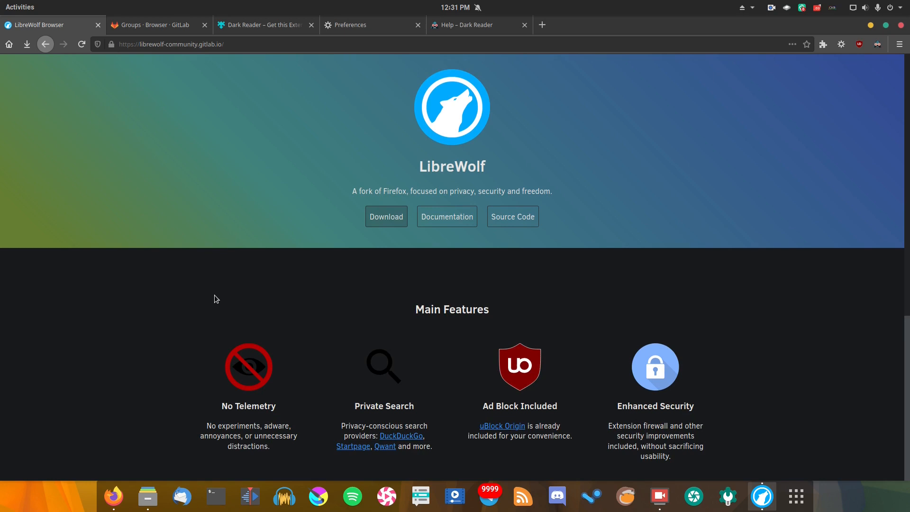